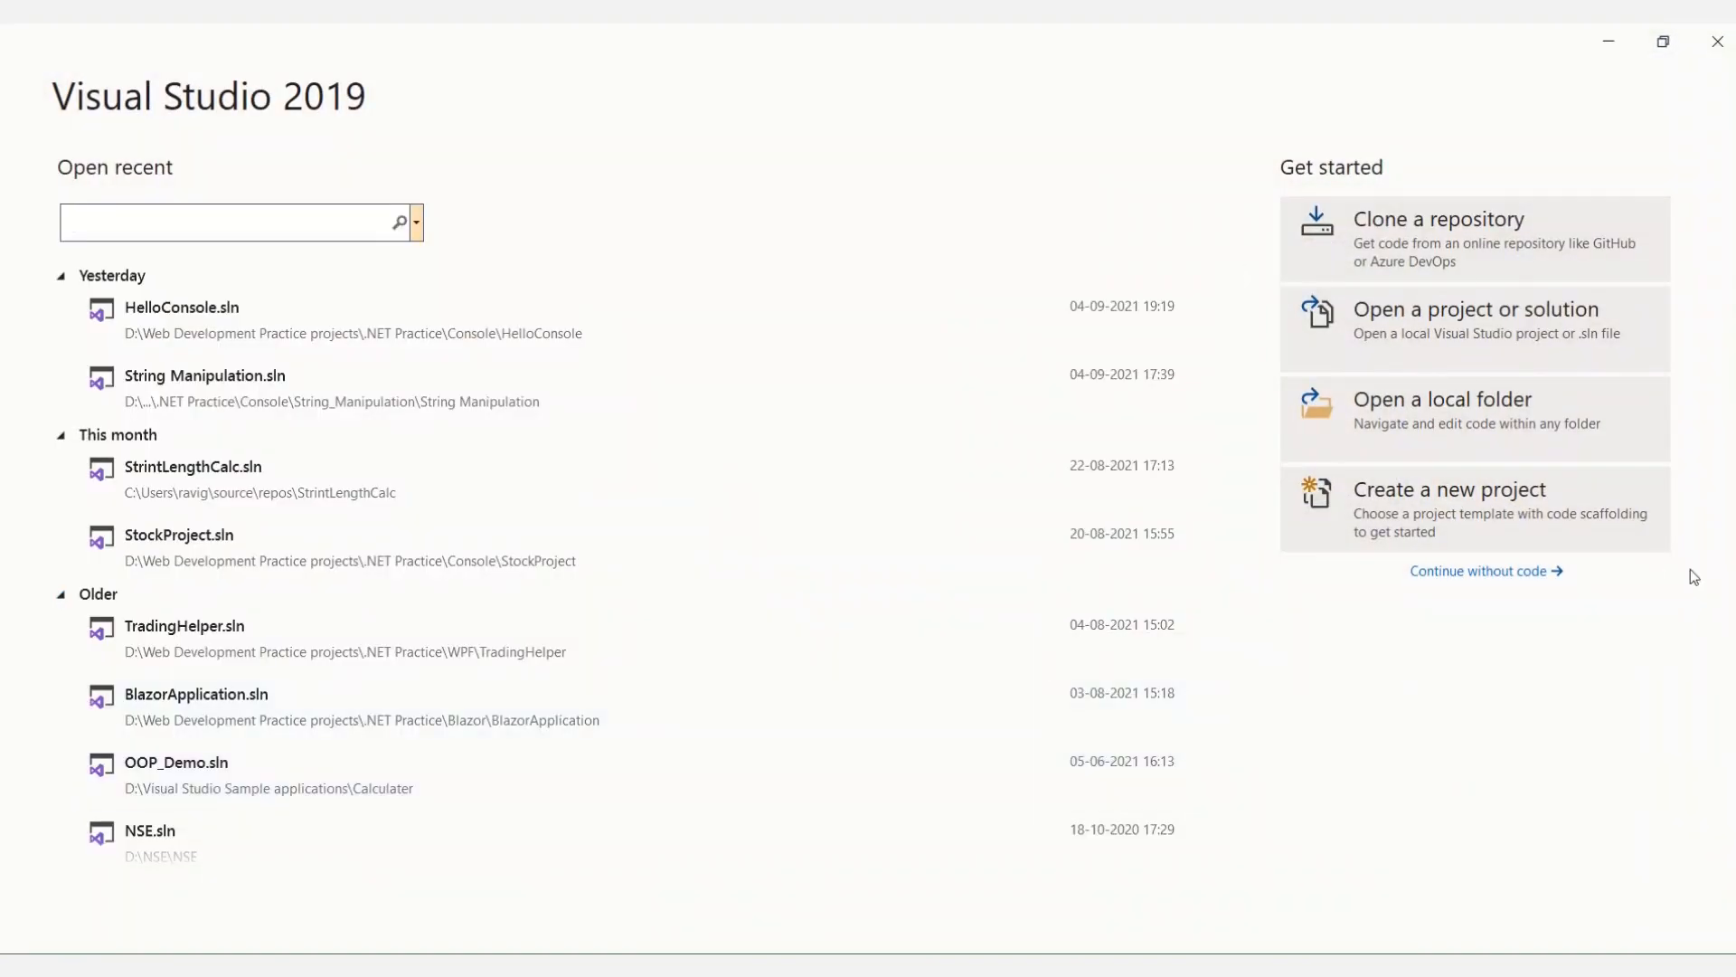
- Start creating a brand-new project from the start window
click(1449, 489)
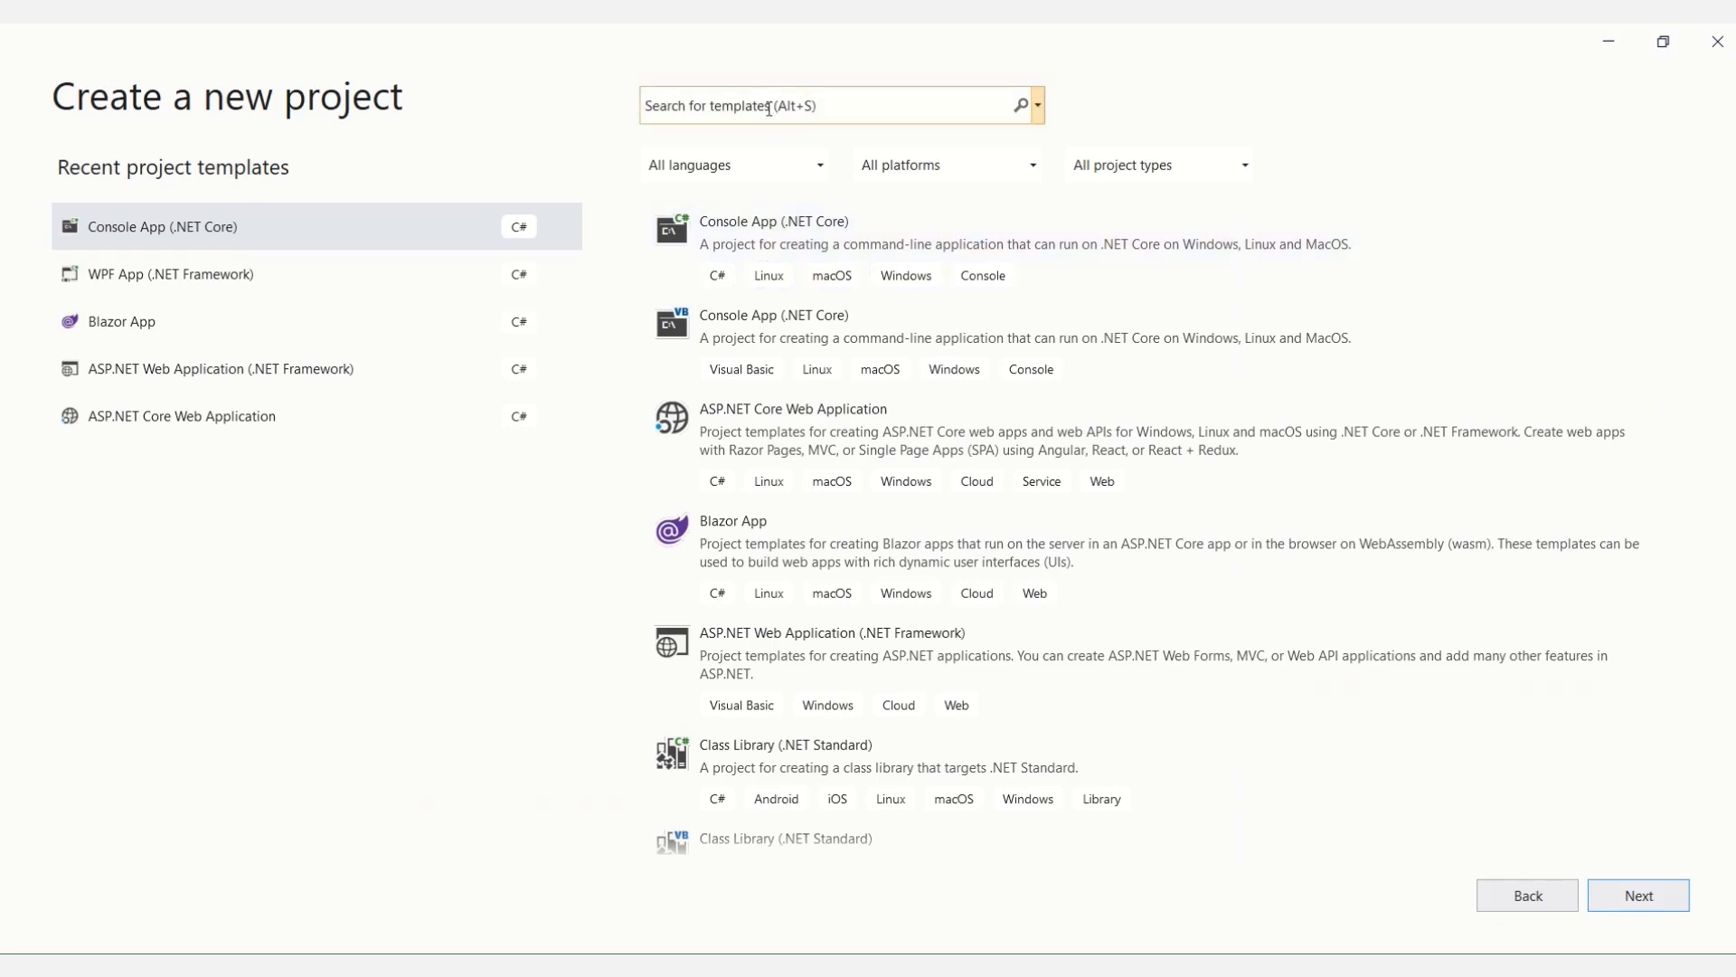
- Search templates for 'conso' and choose C# Console App (.NET Core), proceeding to configuration
click(830, 104)
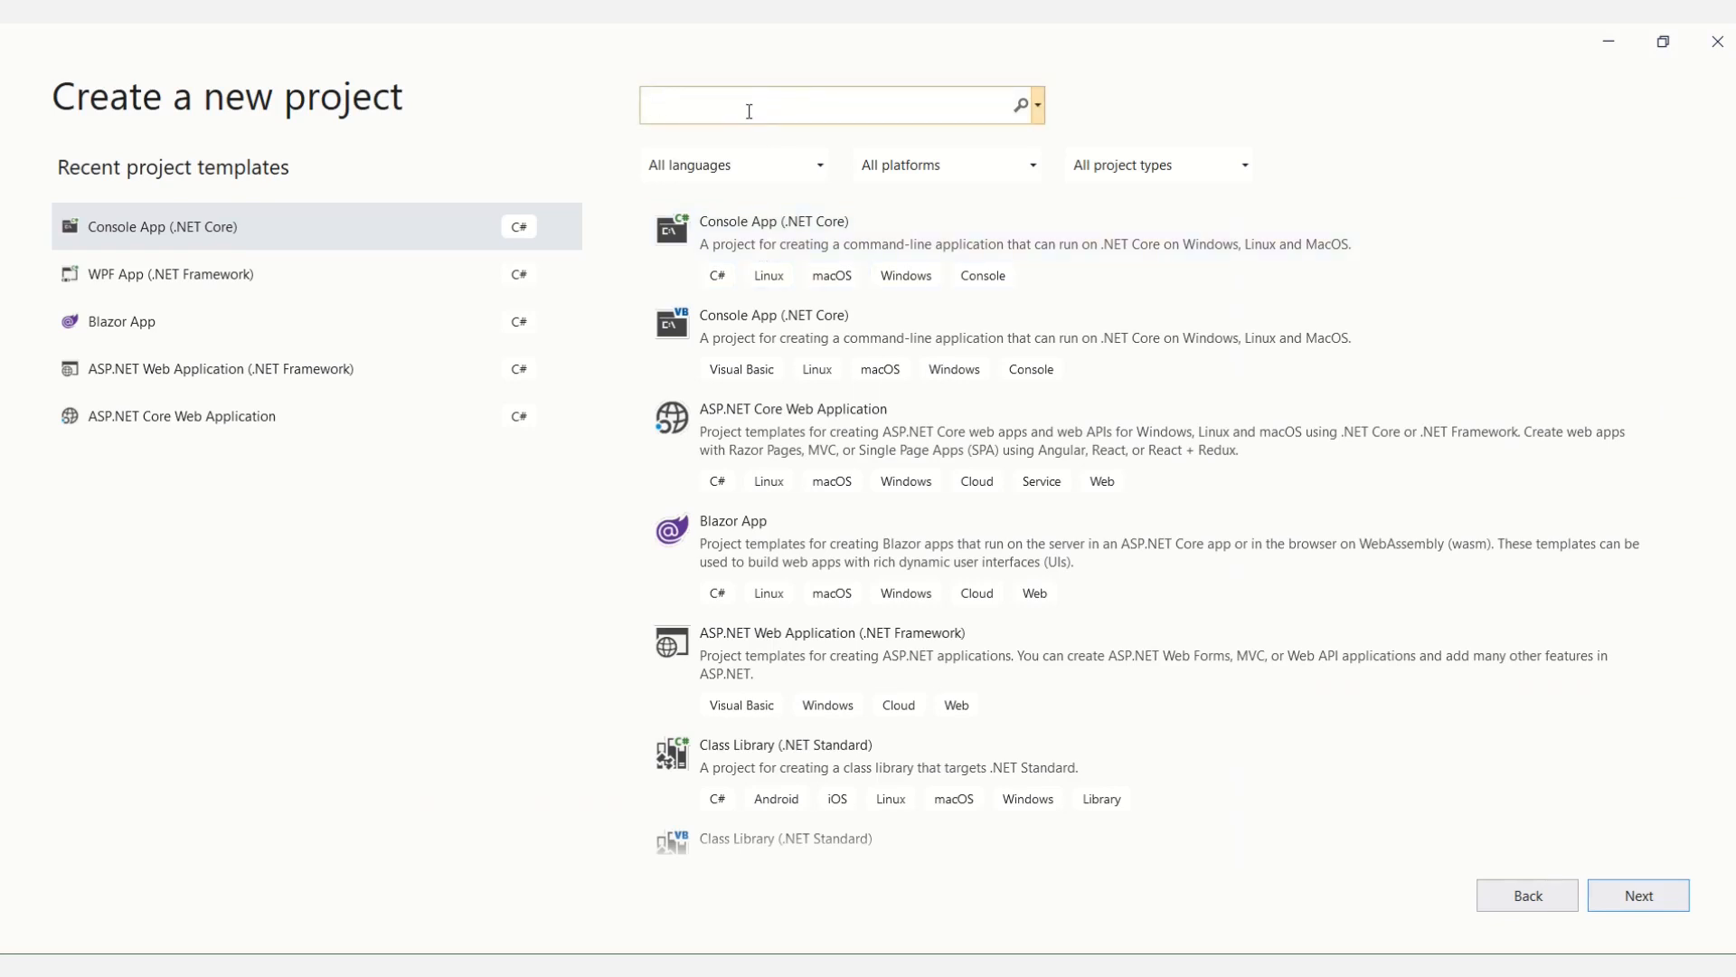
text(c)
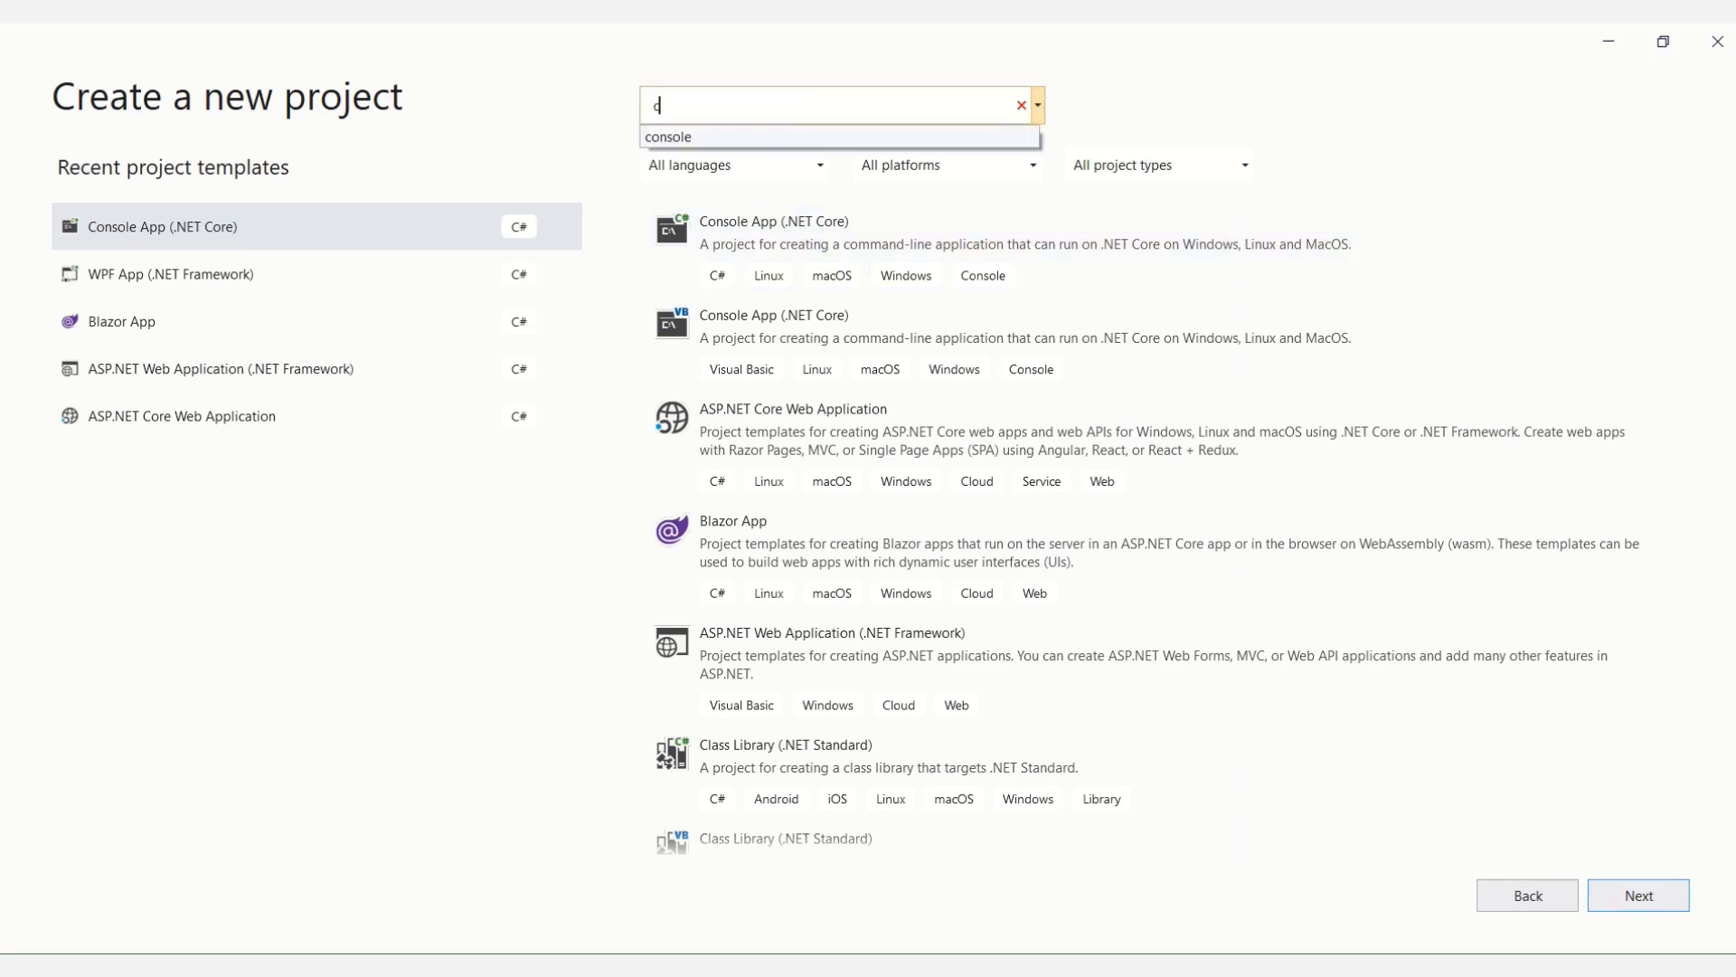
text(onso)
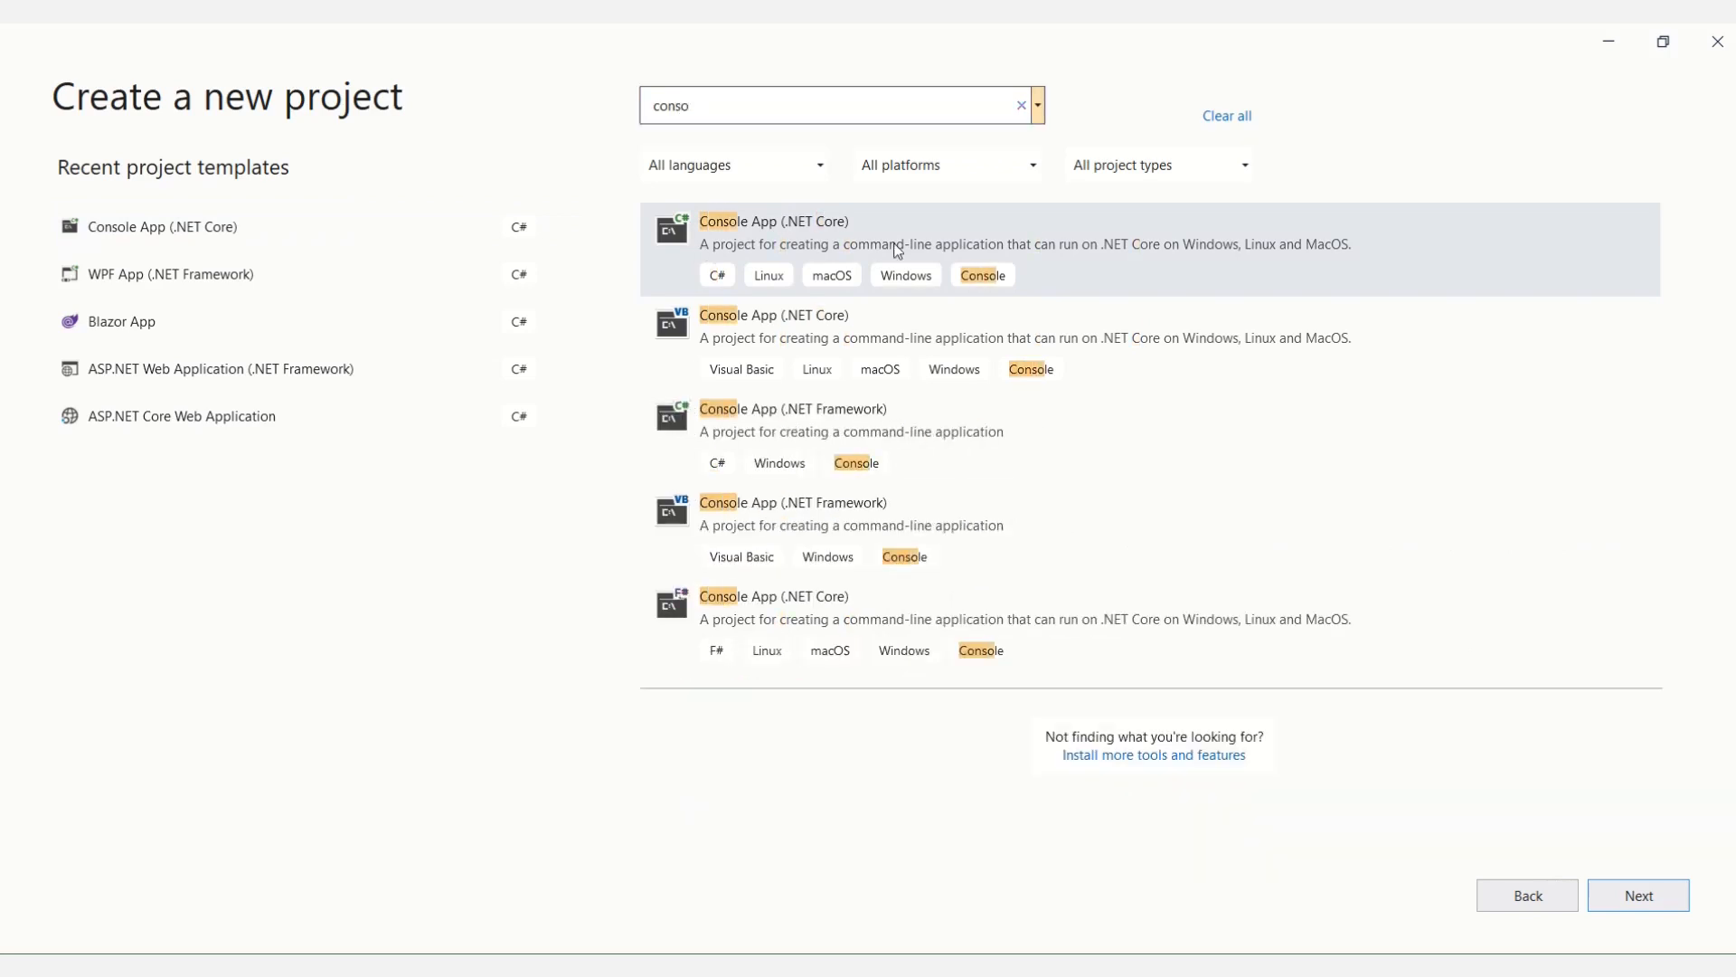
click(1107, 247)
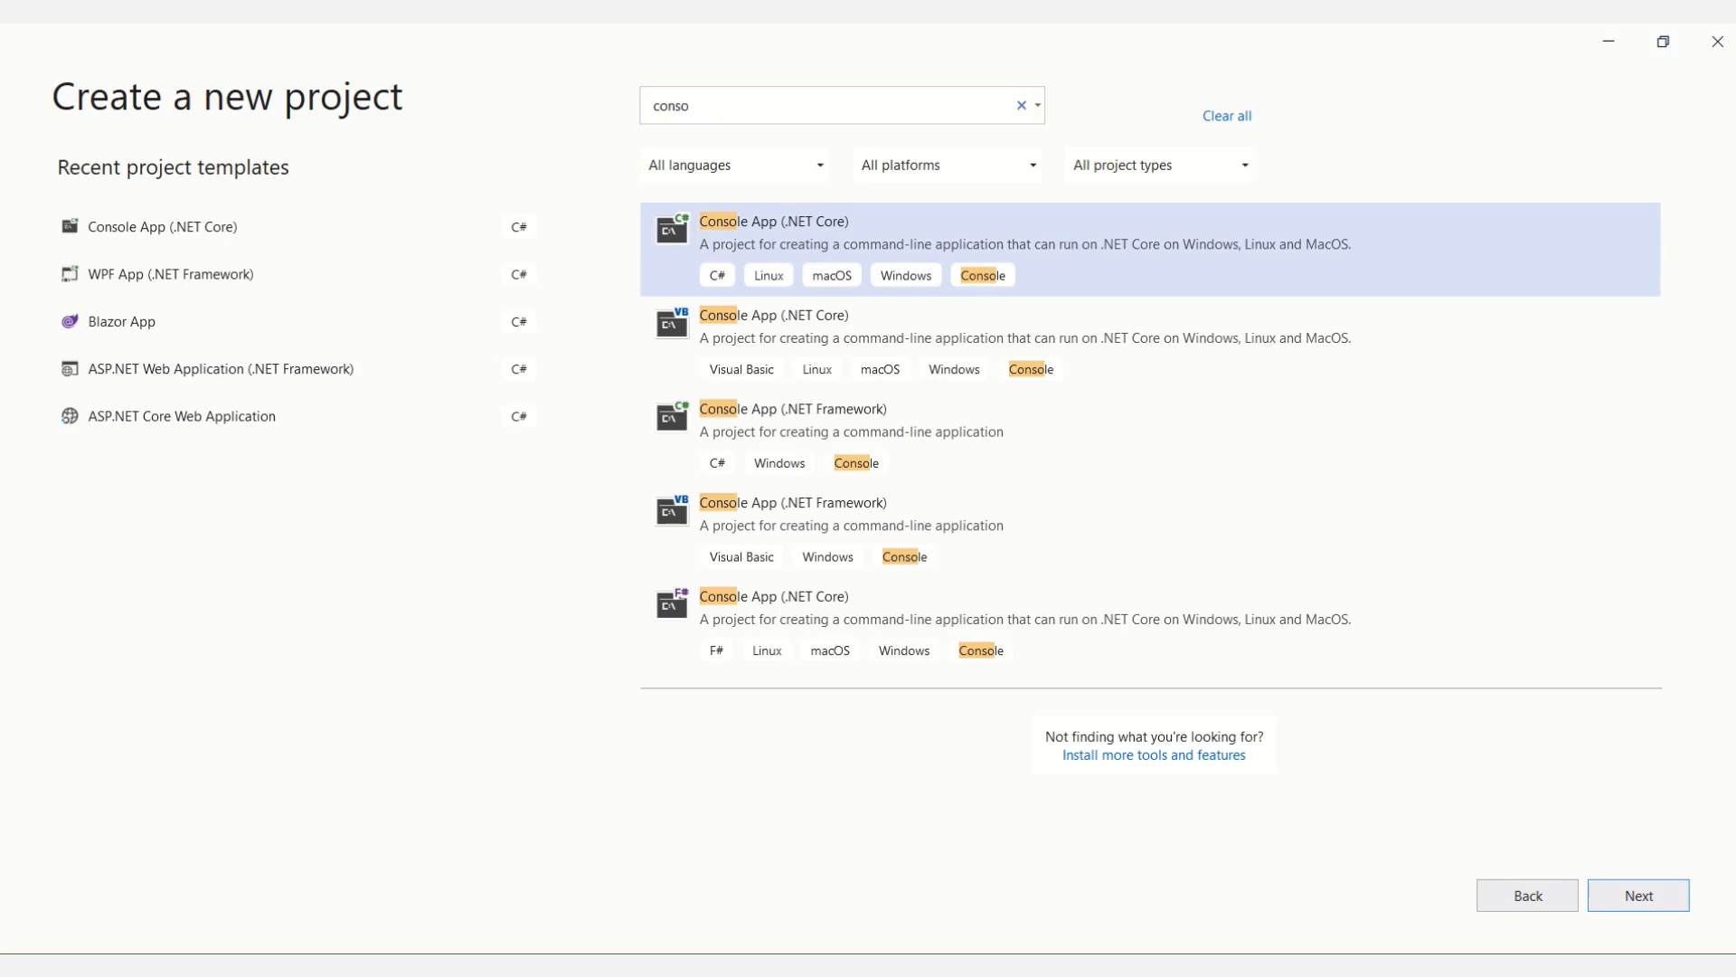
click(1637, 895)
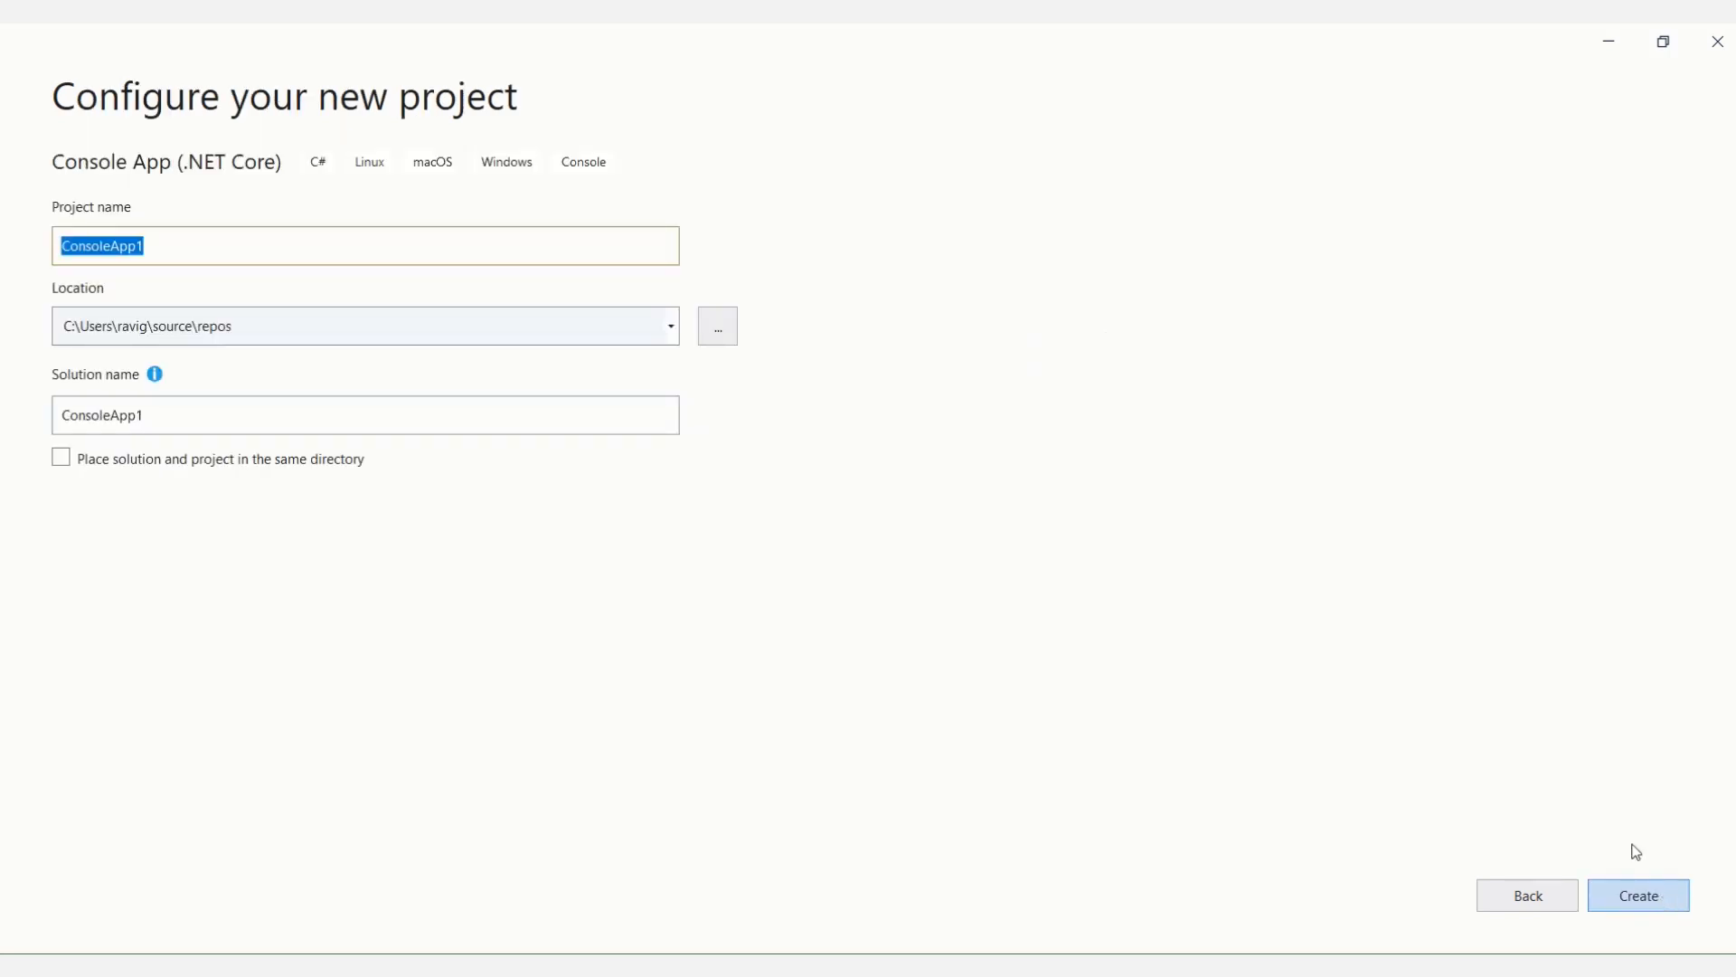
mouse_move(499, 245)
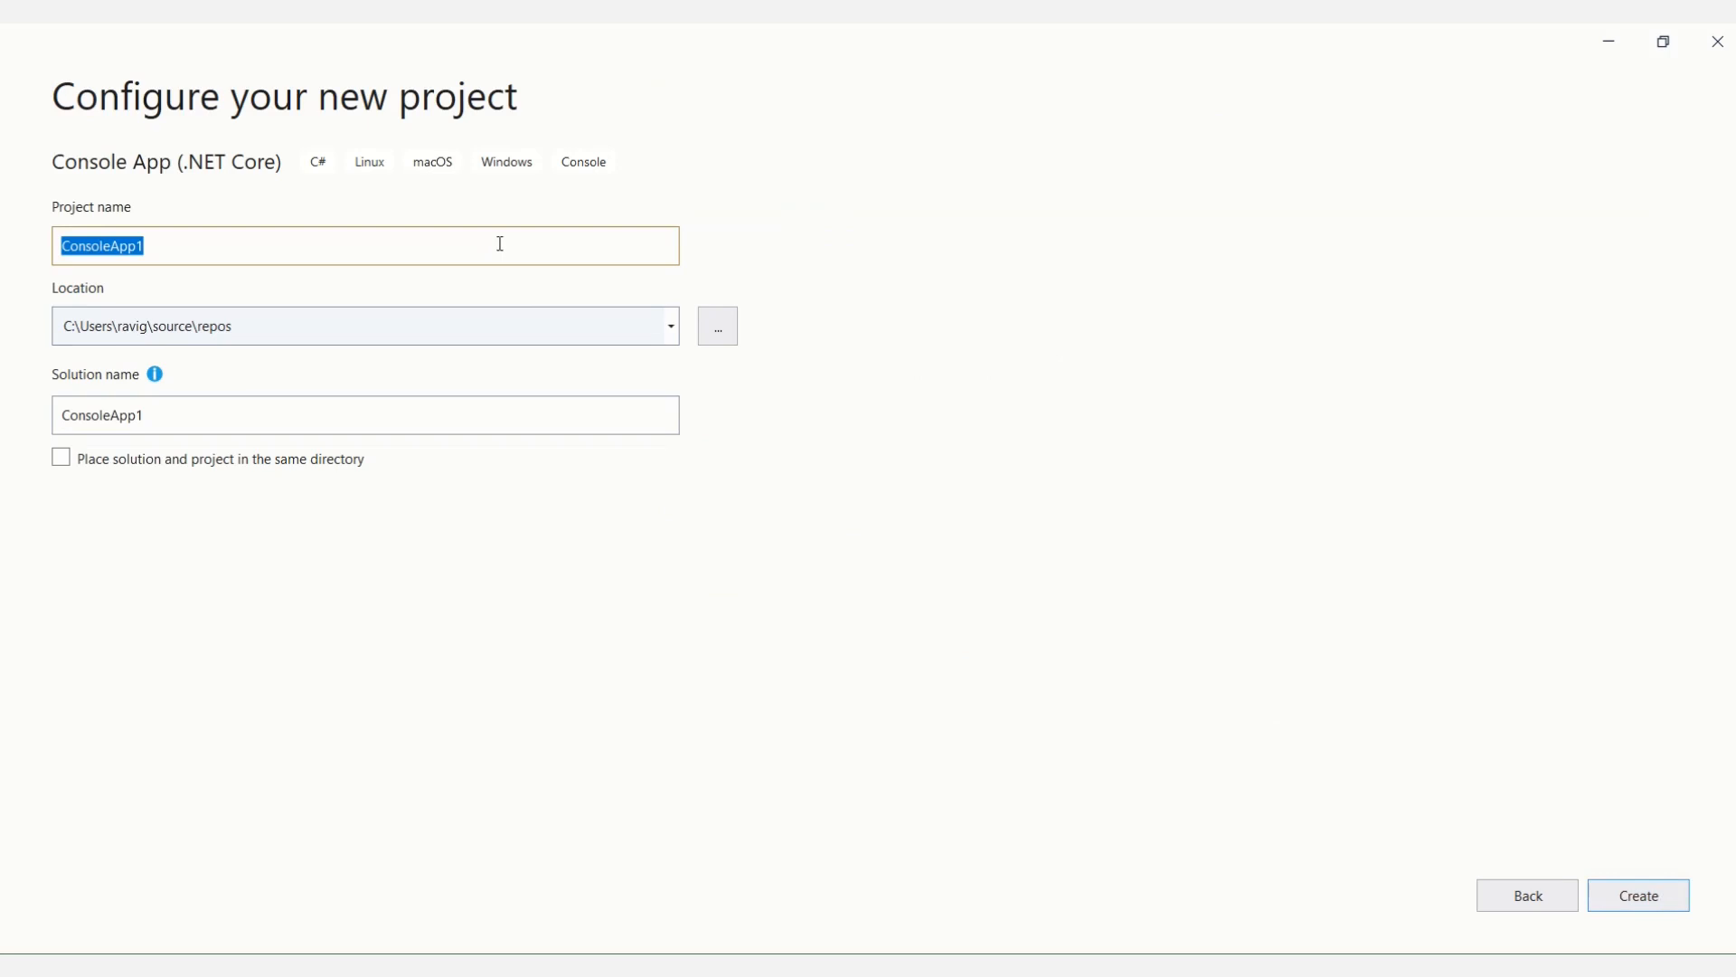
- Name the project MyFirstConsoleApp and create it in the .NET Practice\Console folder
text(MyFi)
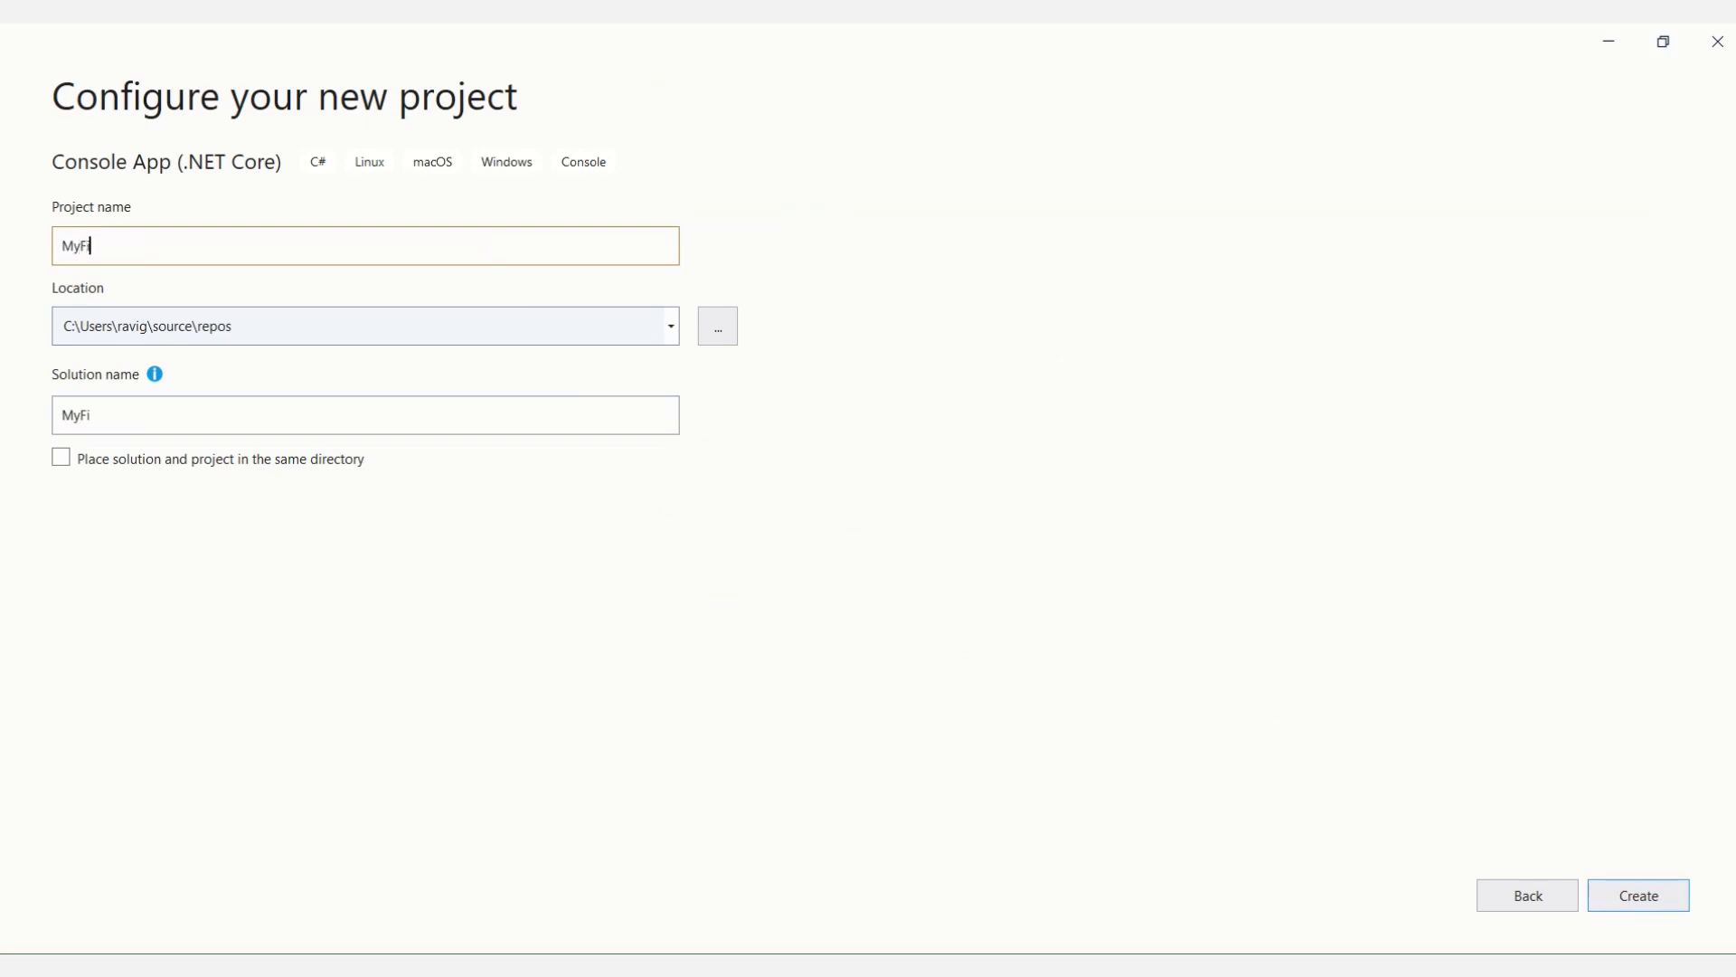
text(rstCo)
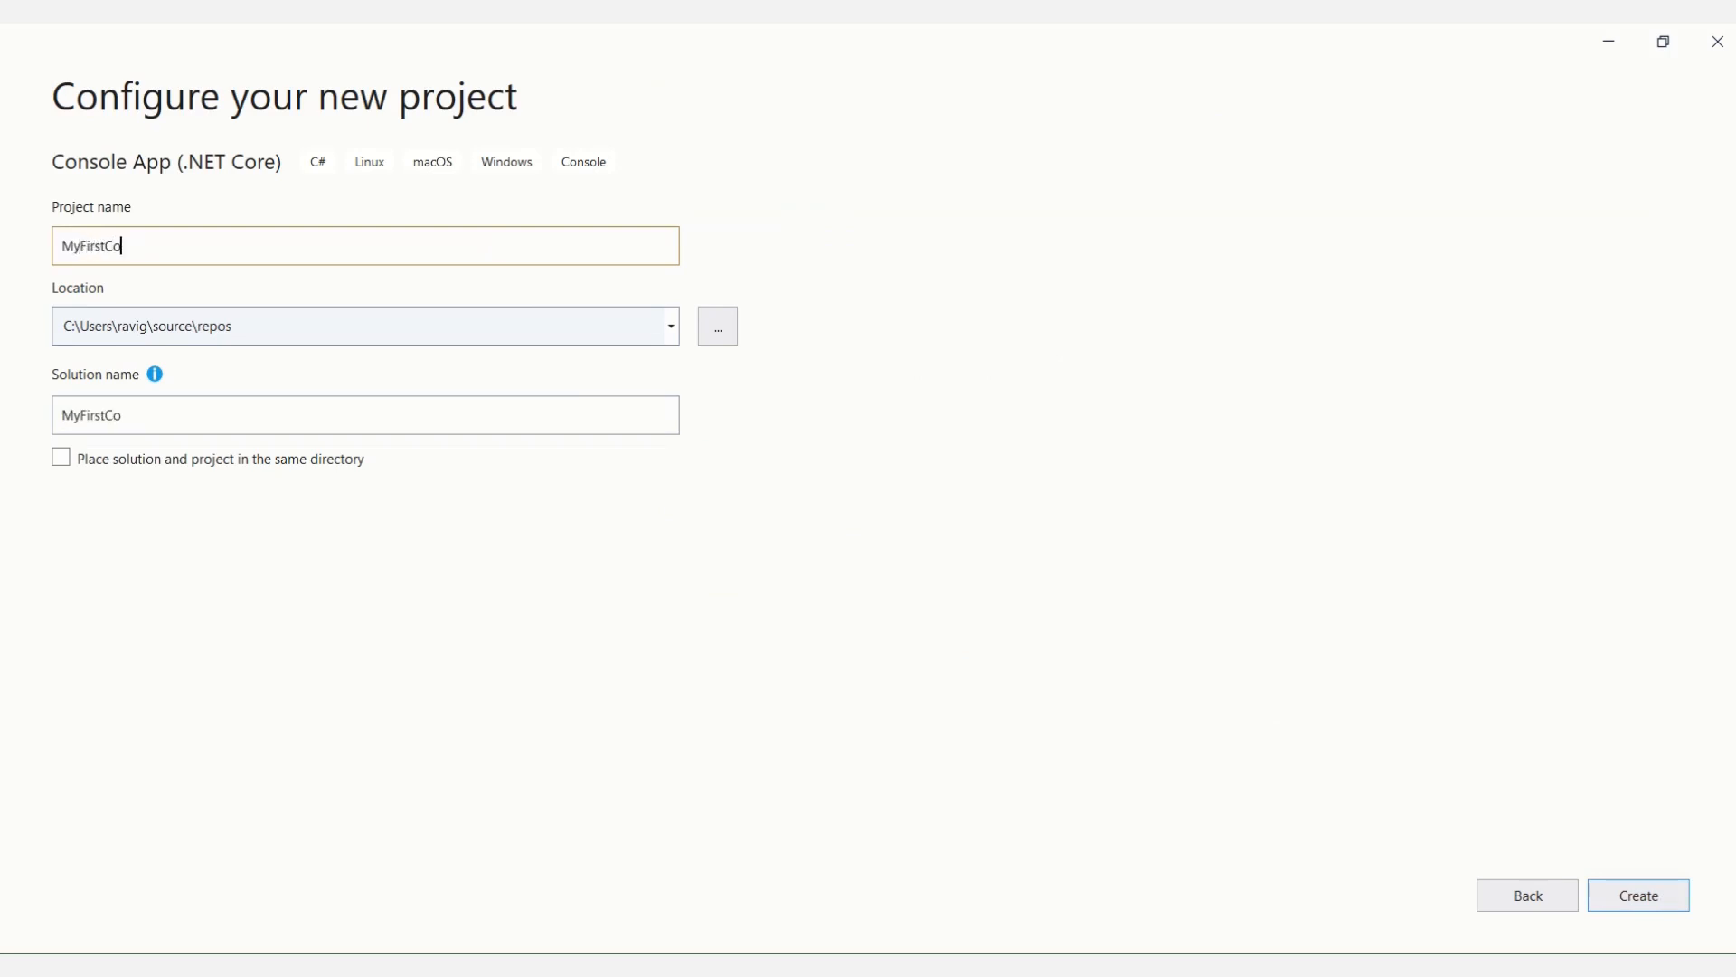
text(nsoleApp)
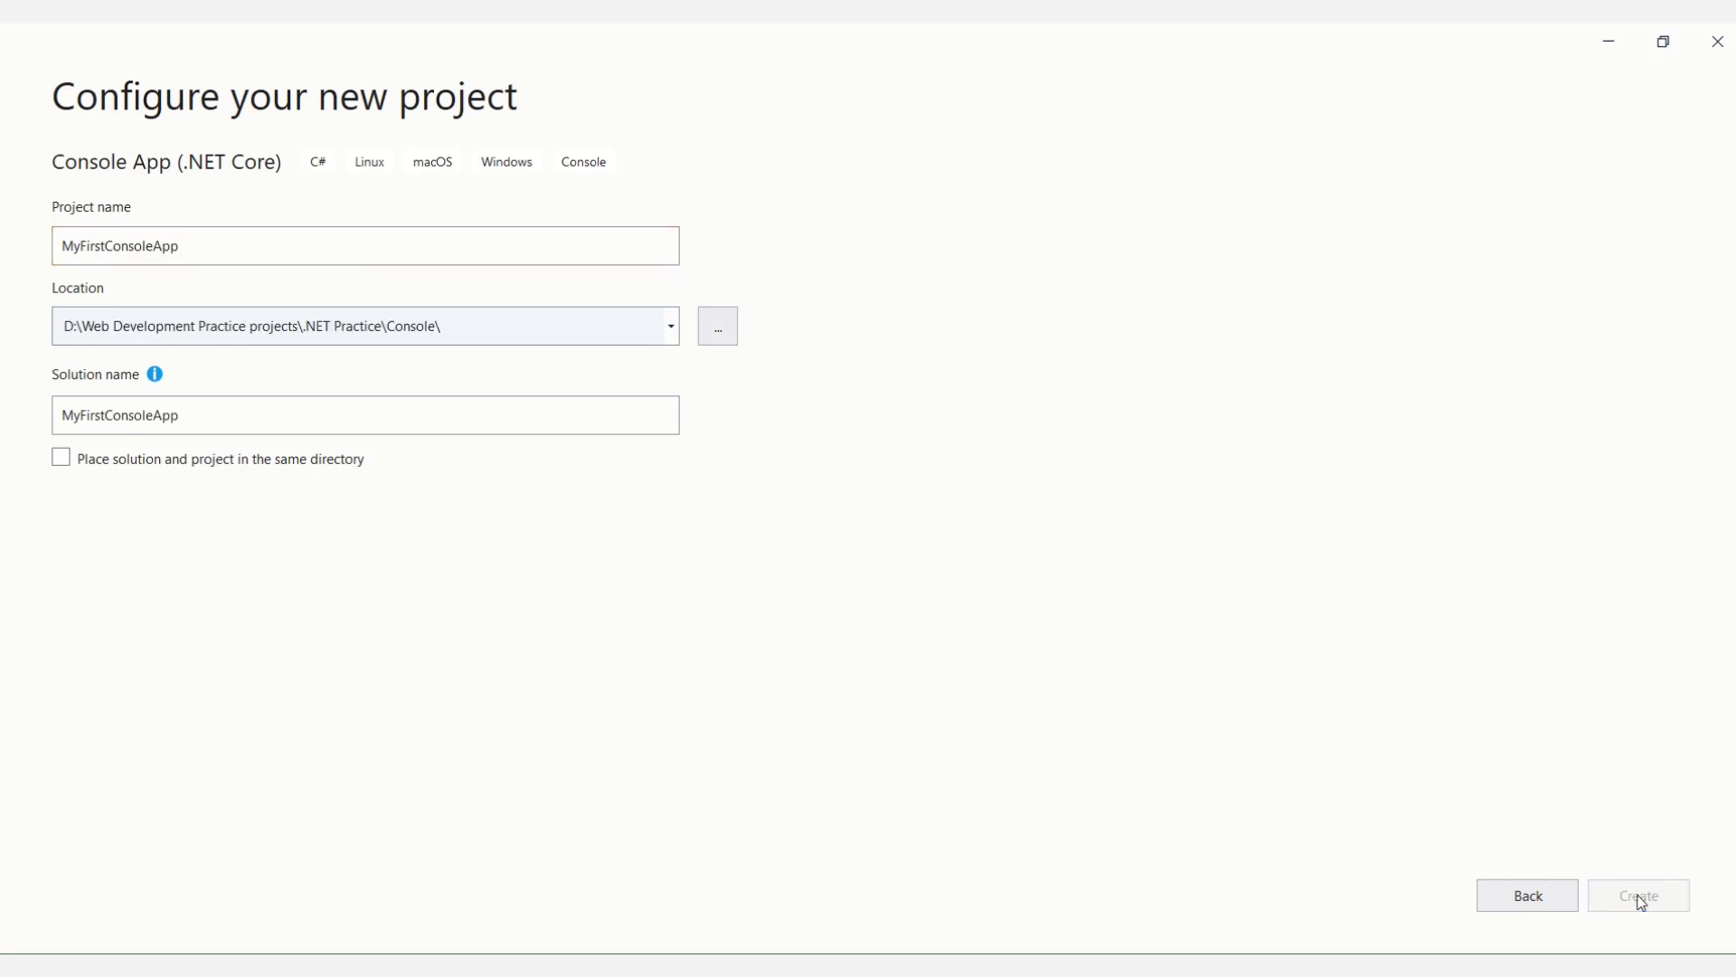
click(1638, 894)
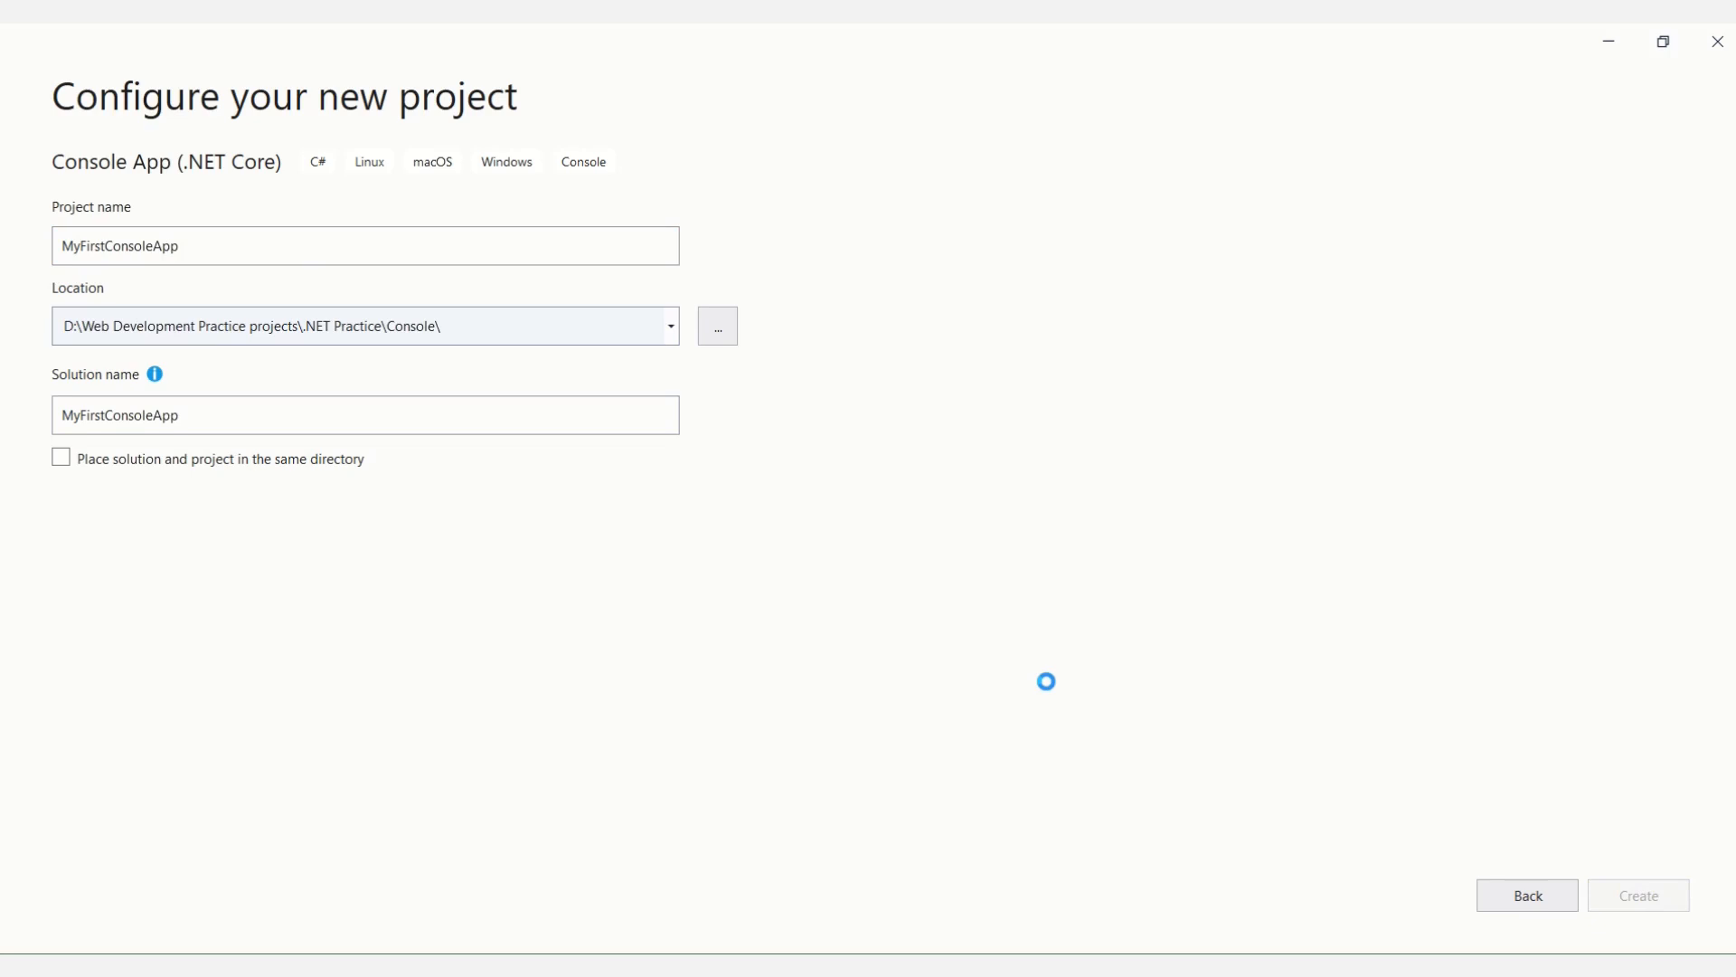
click(1638, 894)
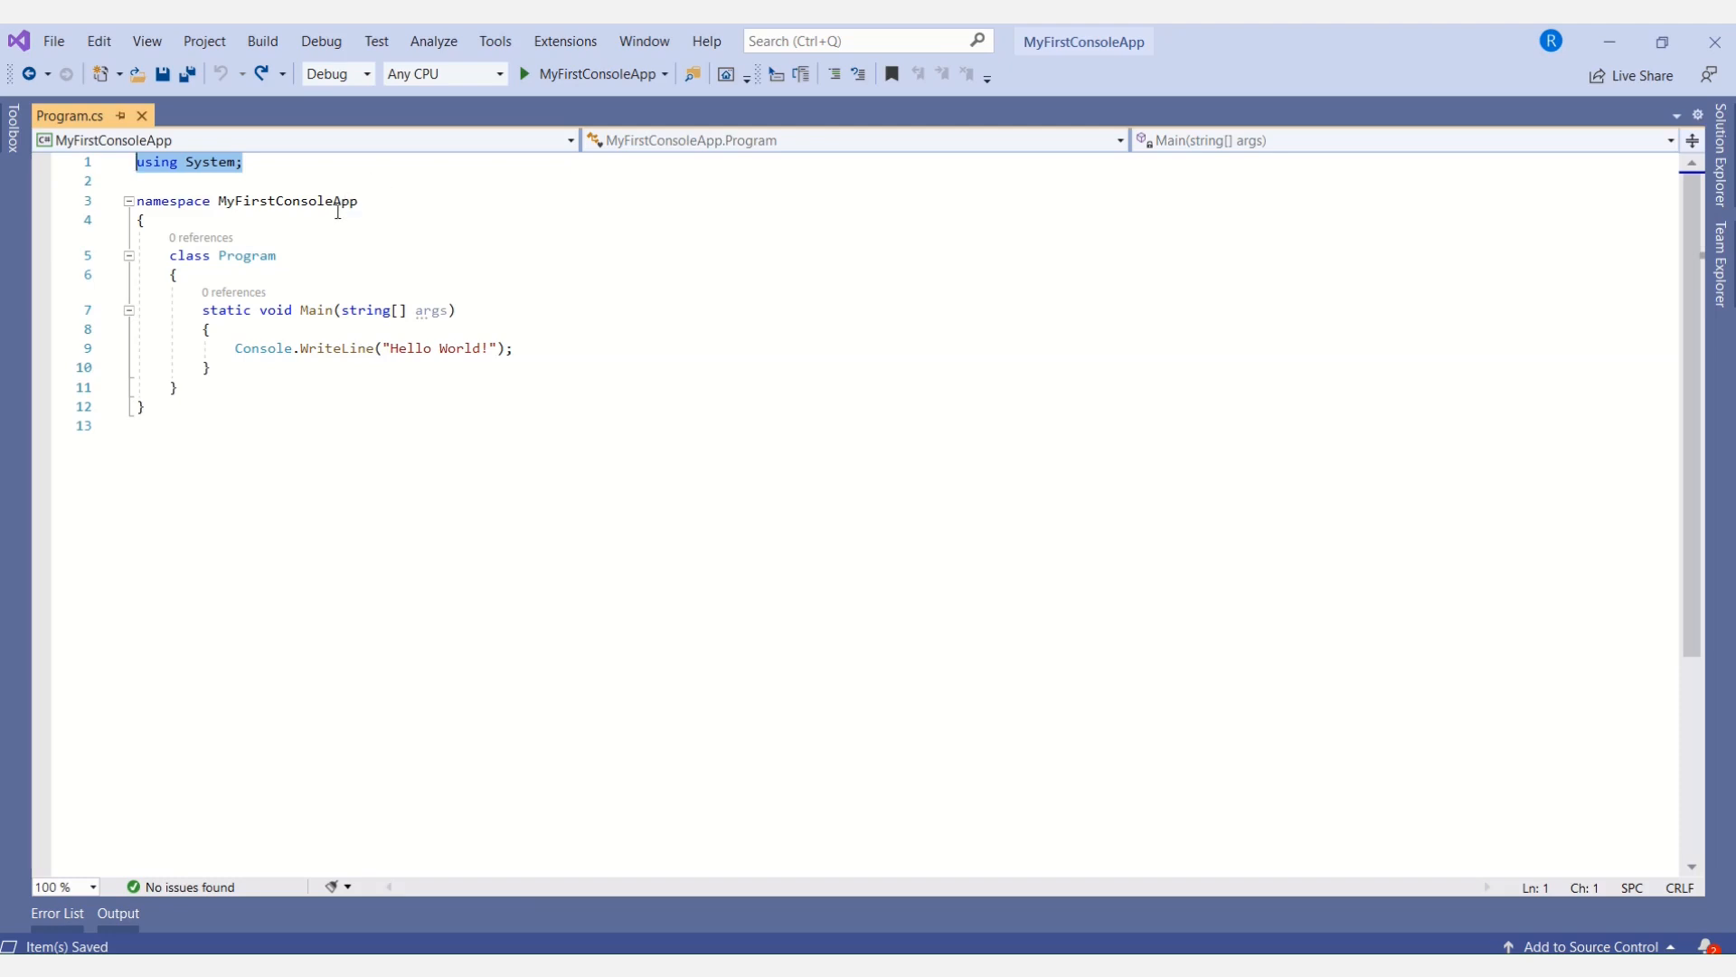
- Review the namespace, Program class and Main's Hello World line, then build and run
click(173, 201)
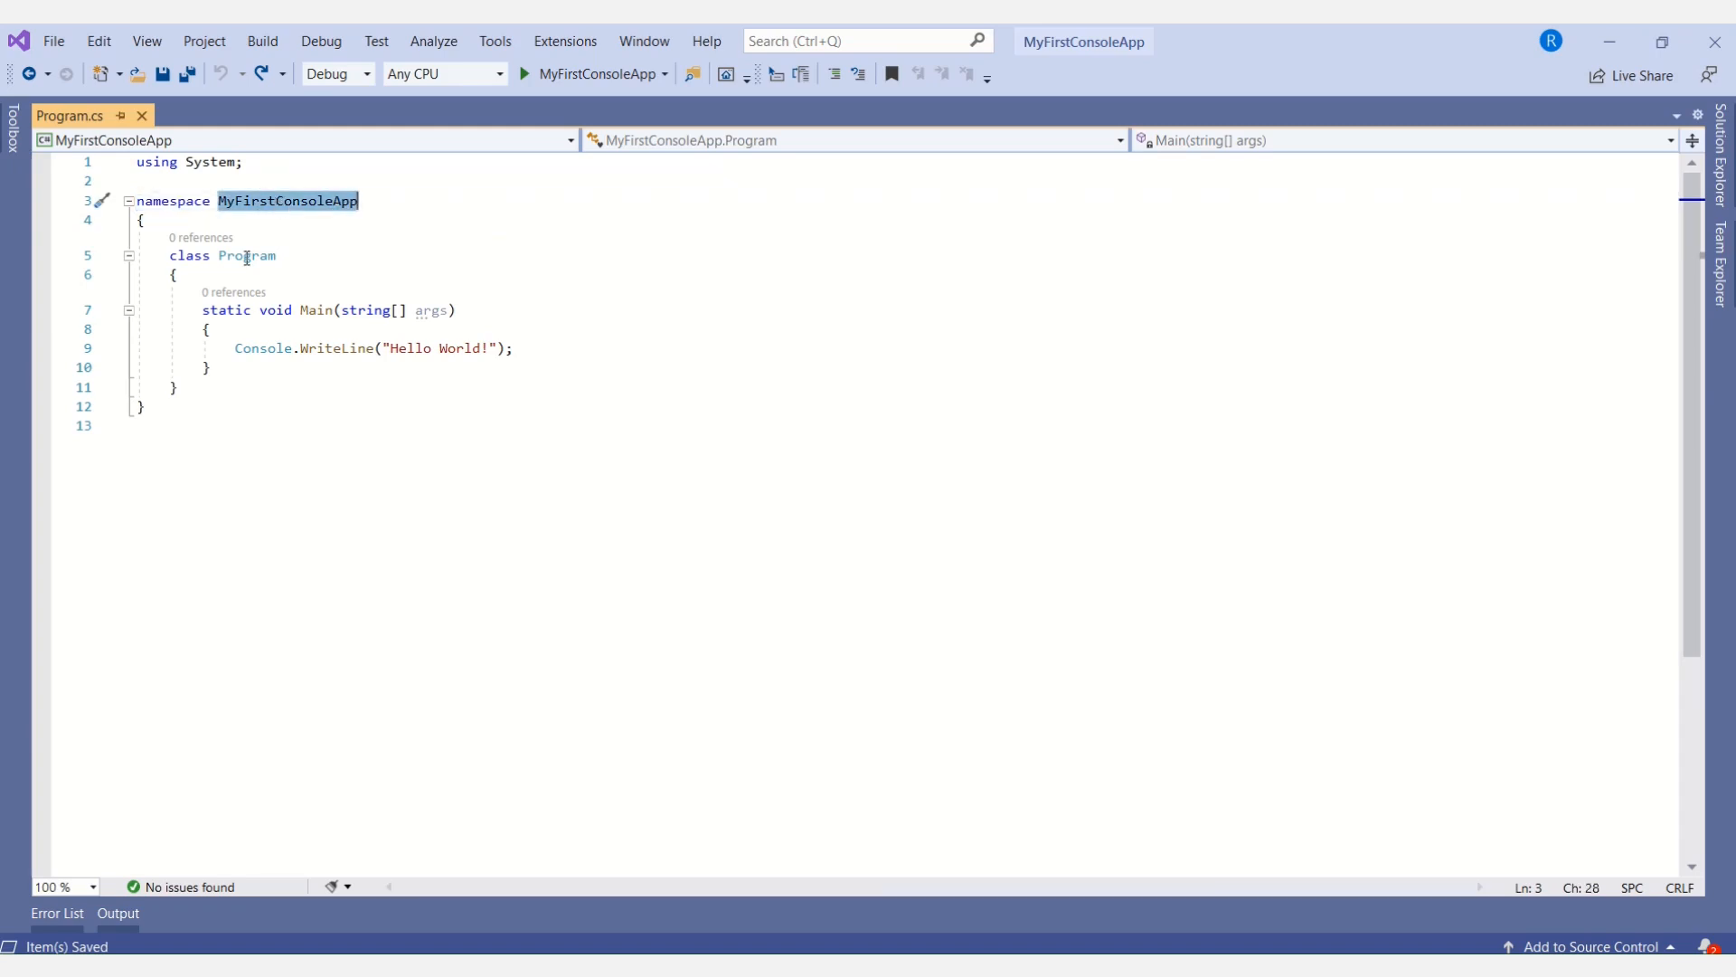
double_click(245, 255)
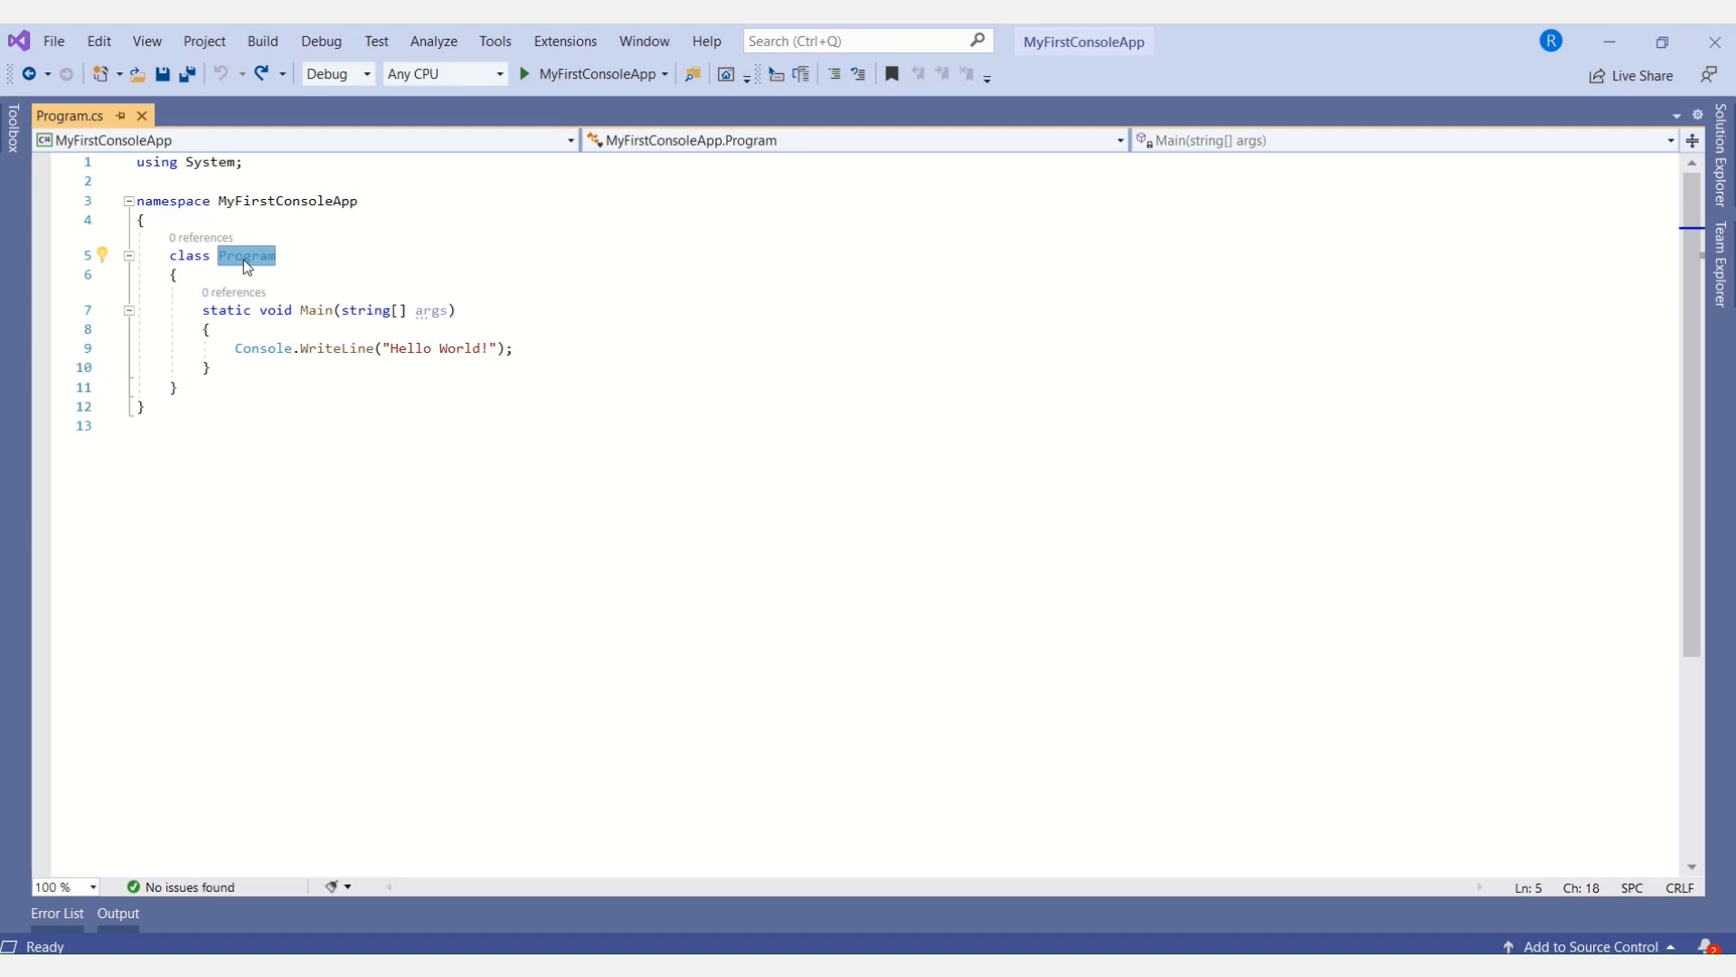
drag(204, 310, 211, 368)
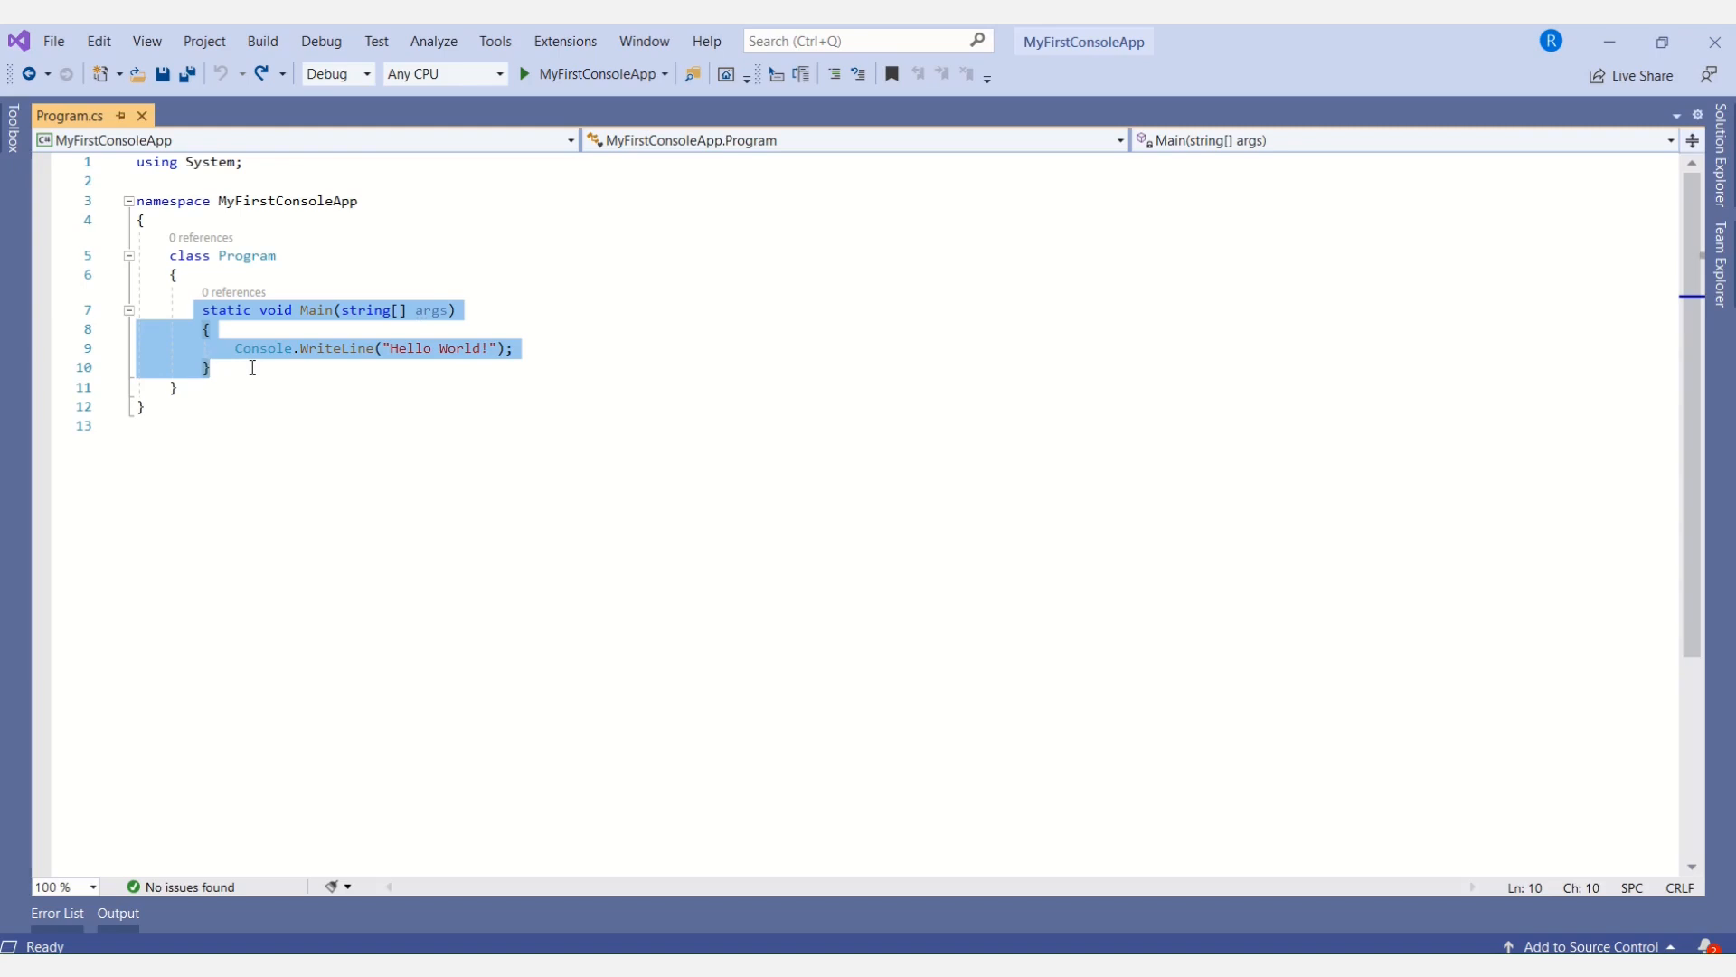
click(266, 347)
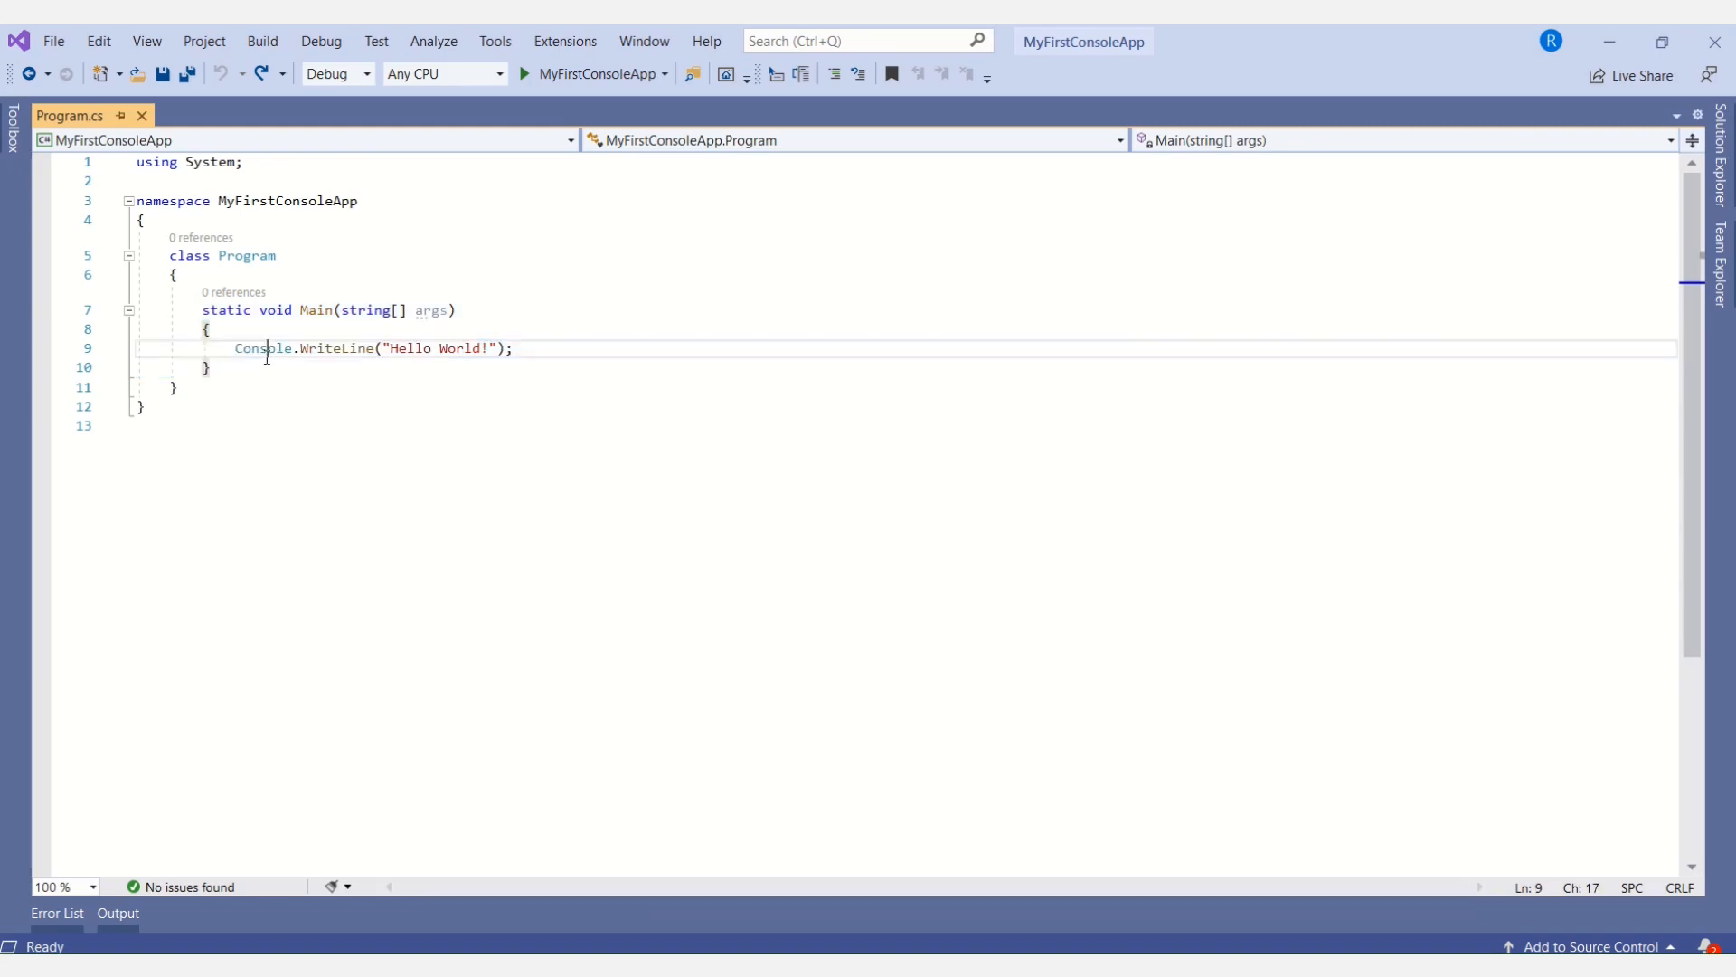
triple_click(371, 347)
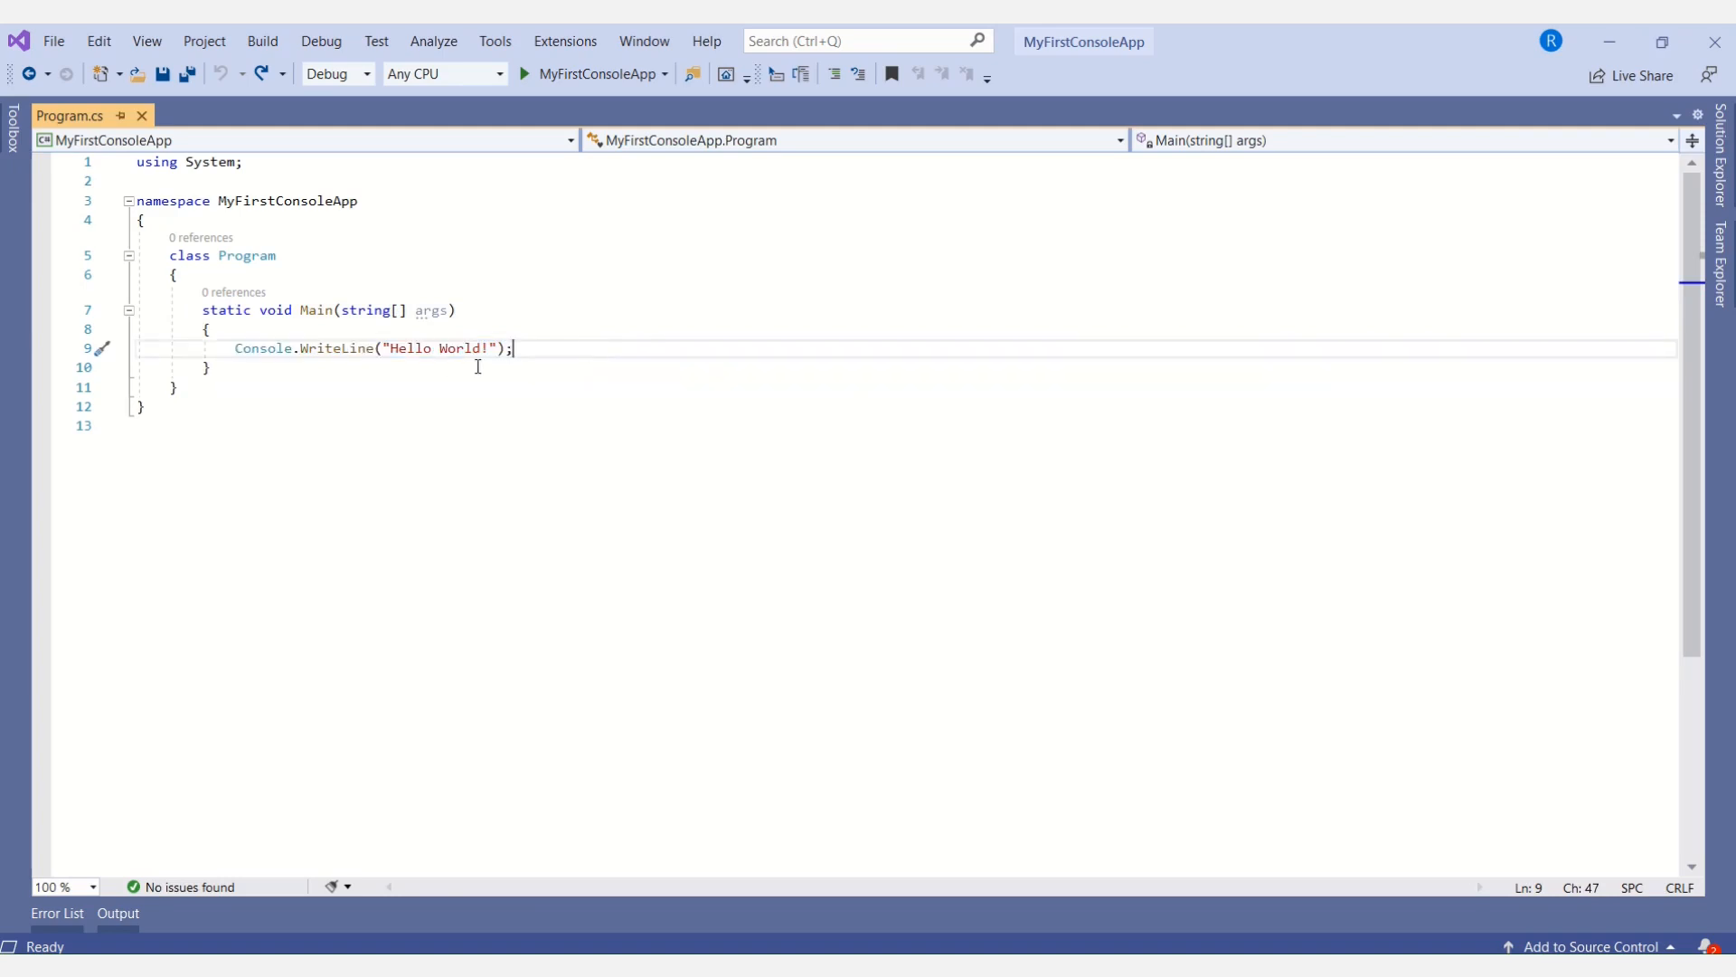
double_click(336, 348)
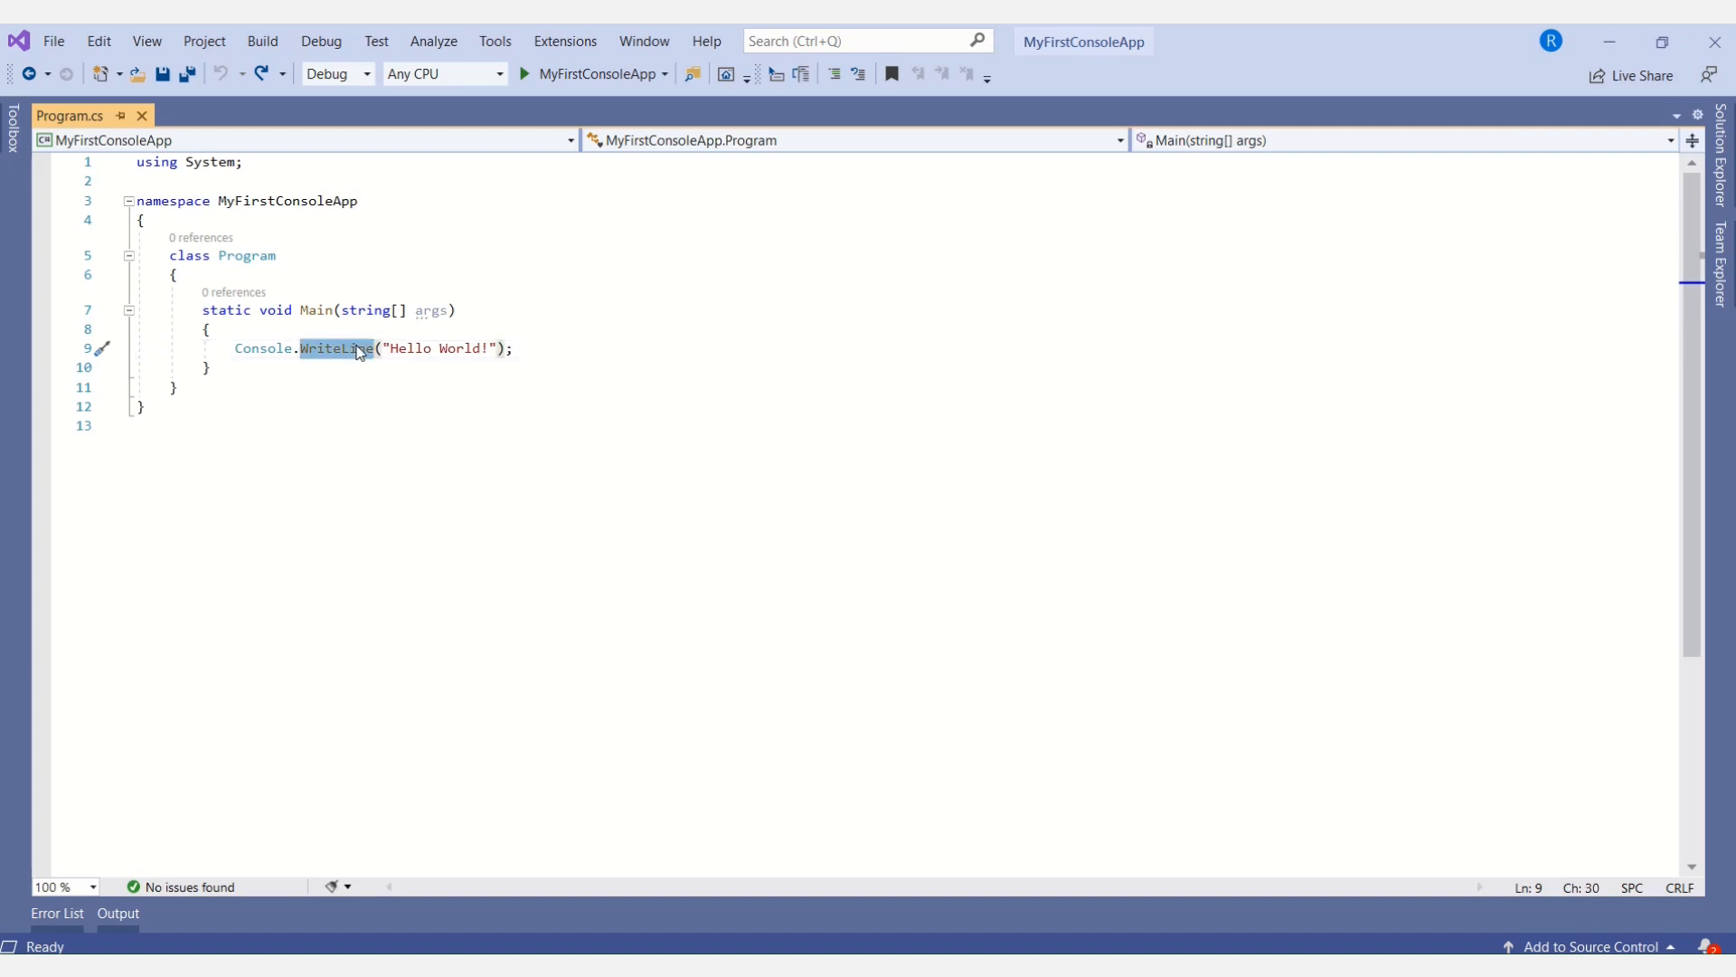
mouse_move(403, 324)
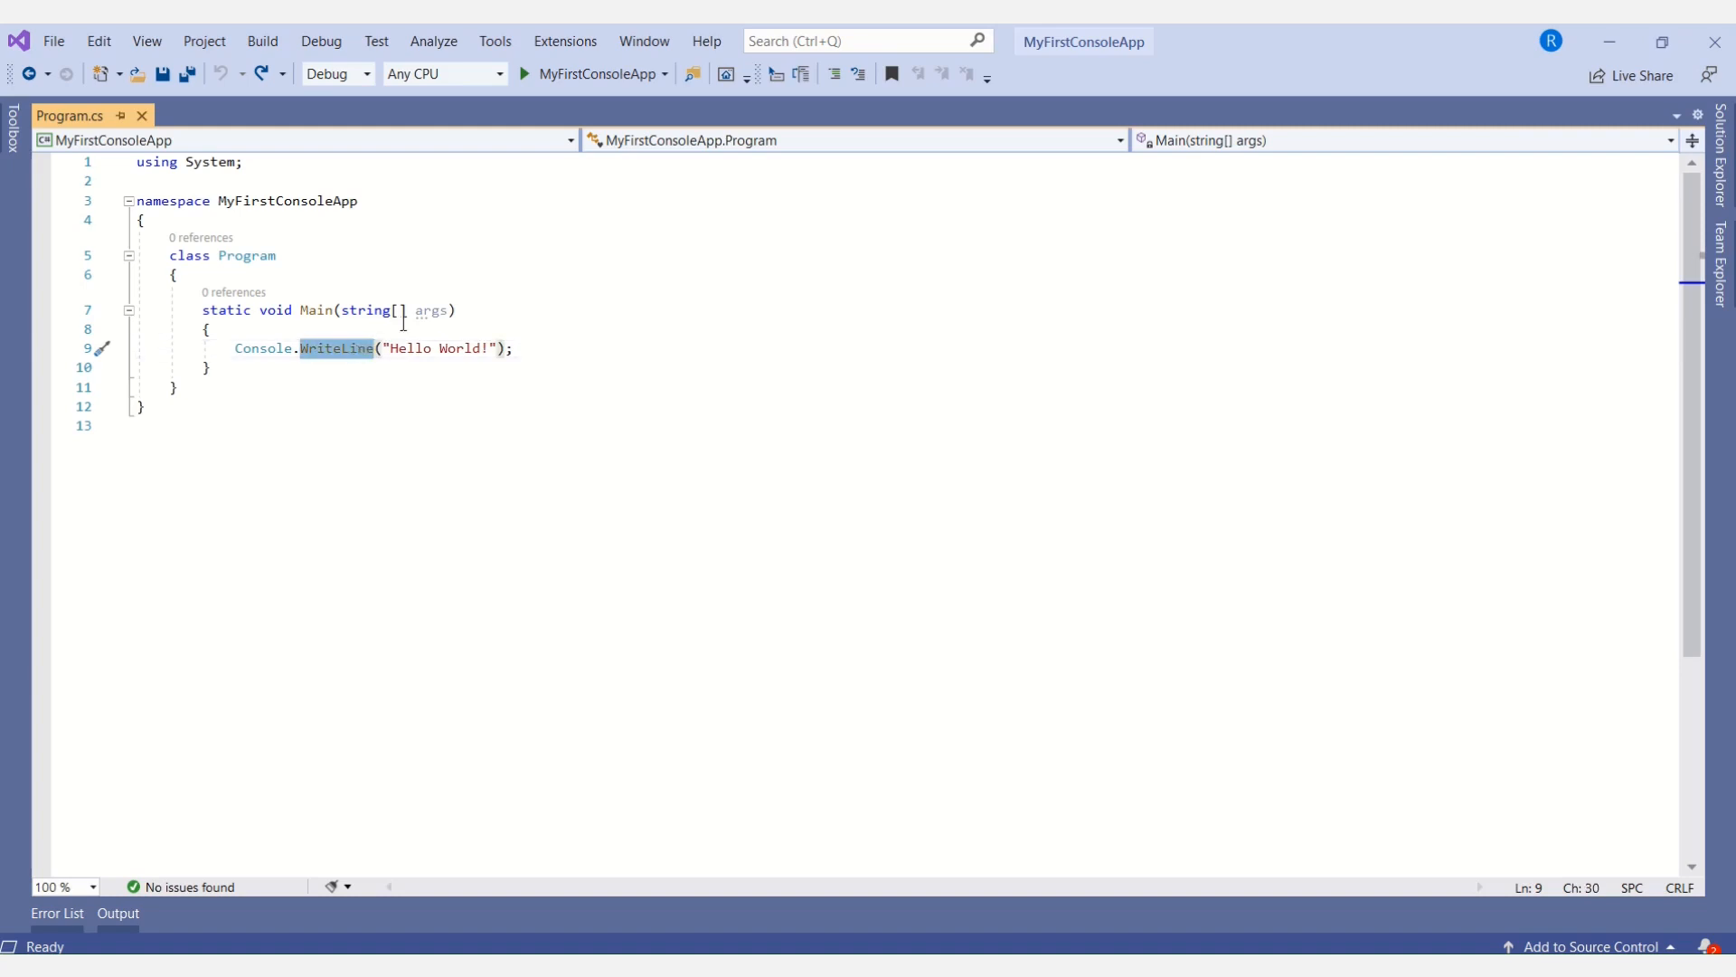
click(507, 347)
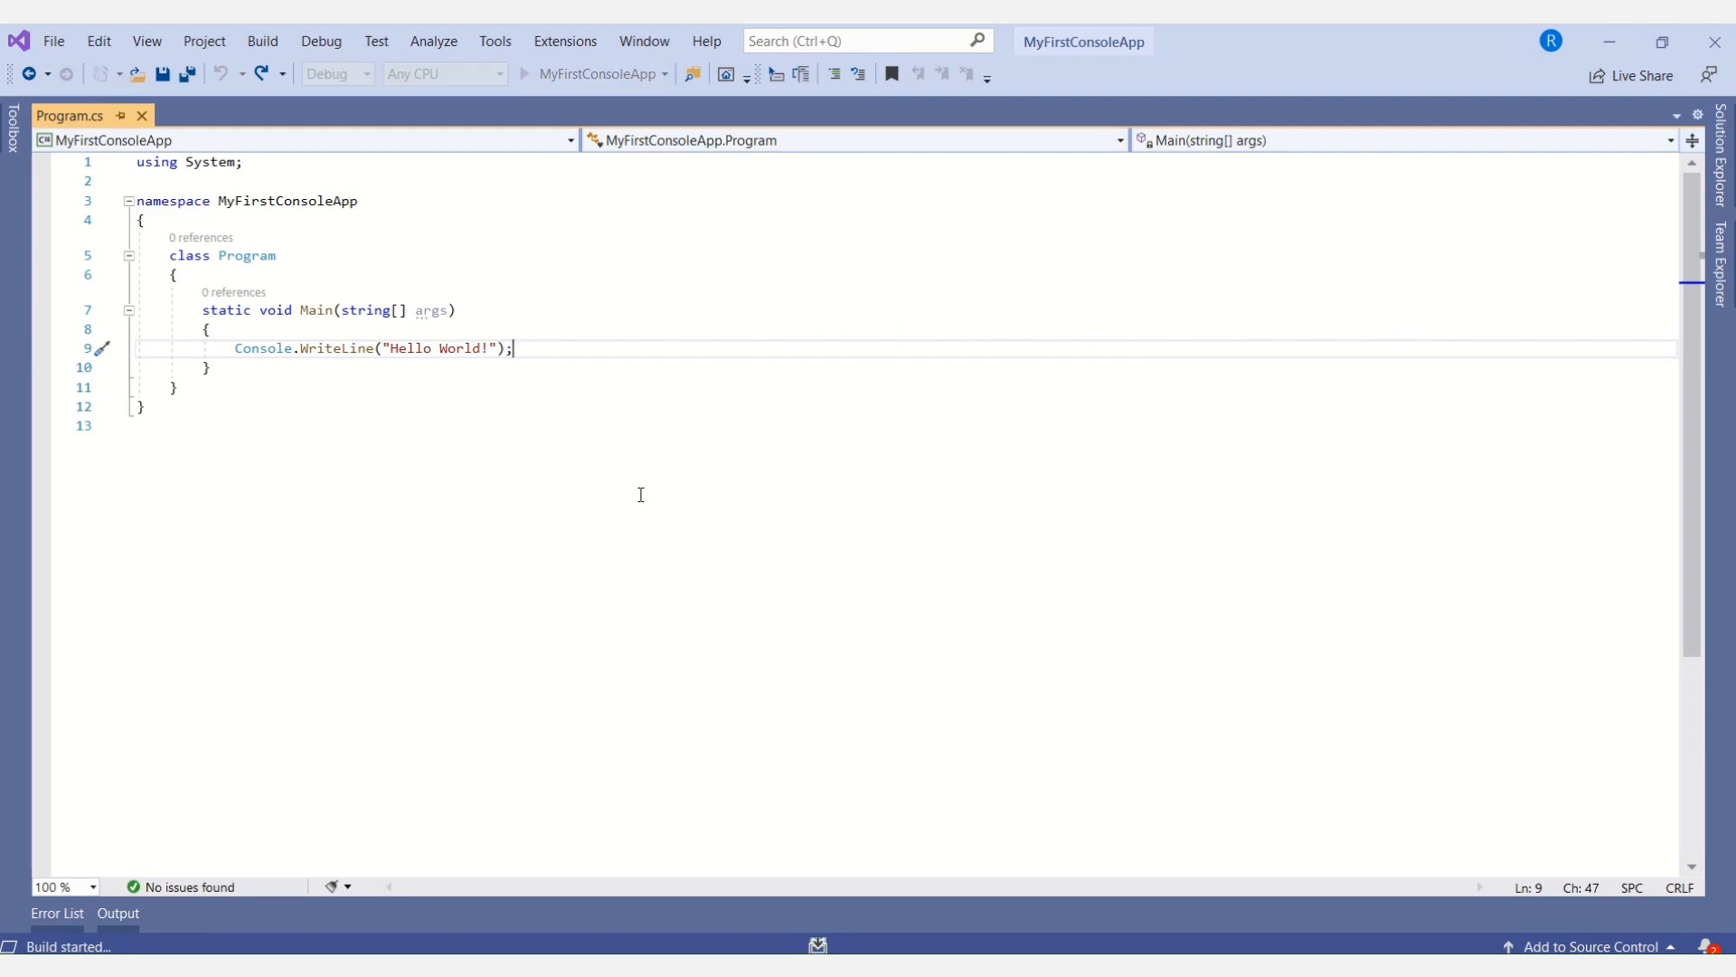
click(524, 76)
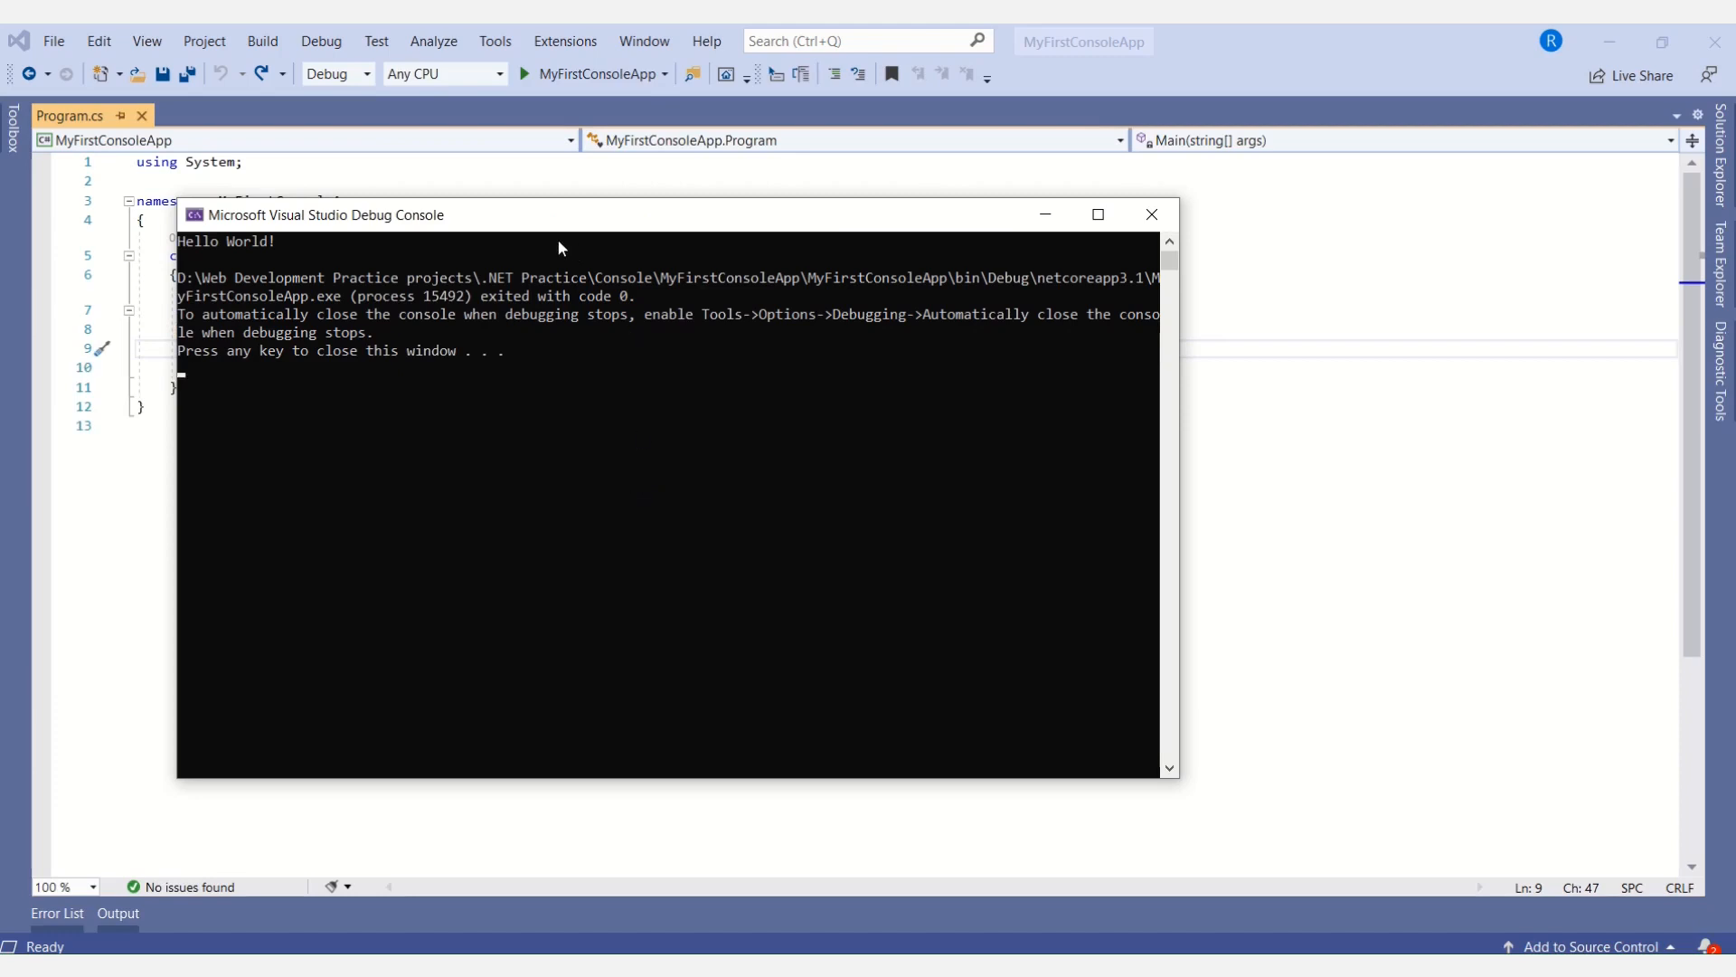
mouse_move(233, 316)
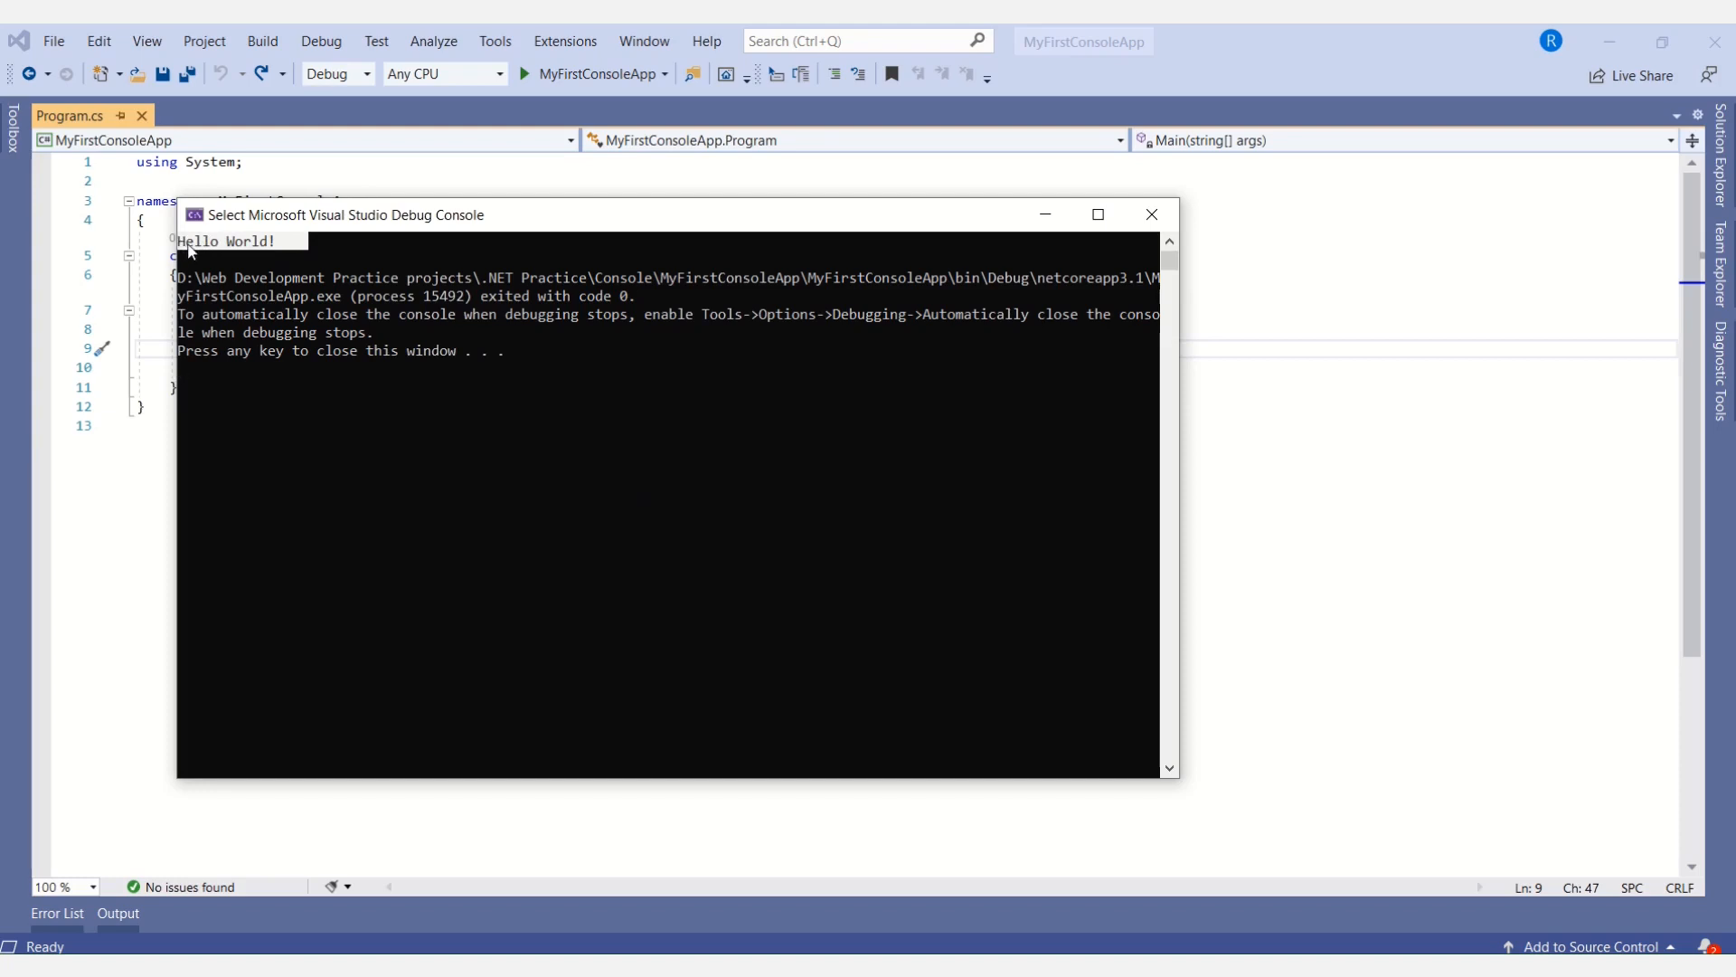
mouse_move(1151, 214)
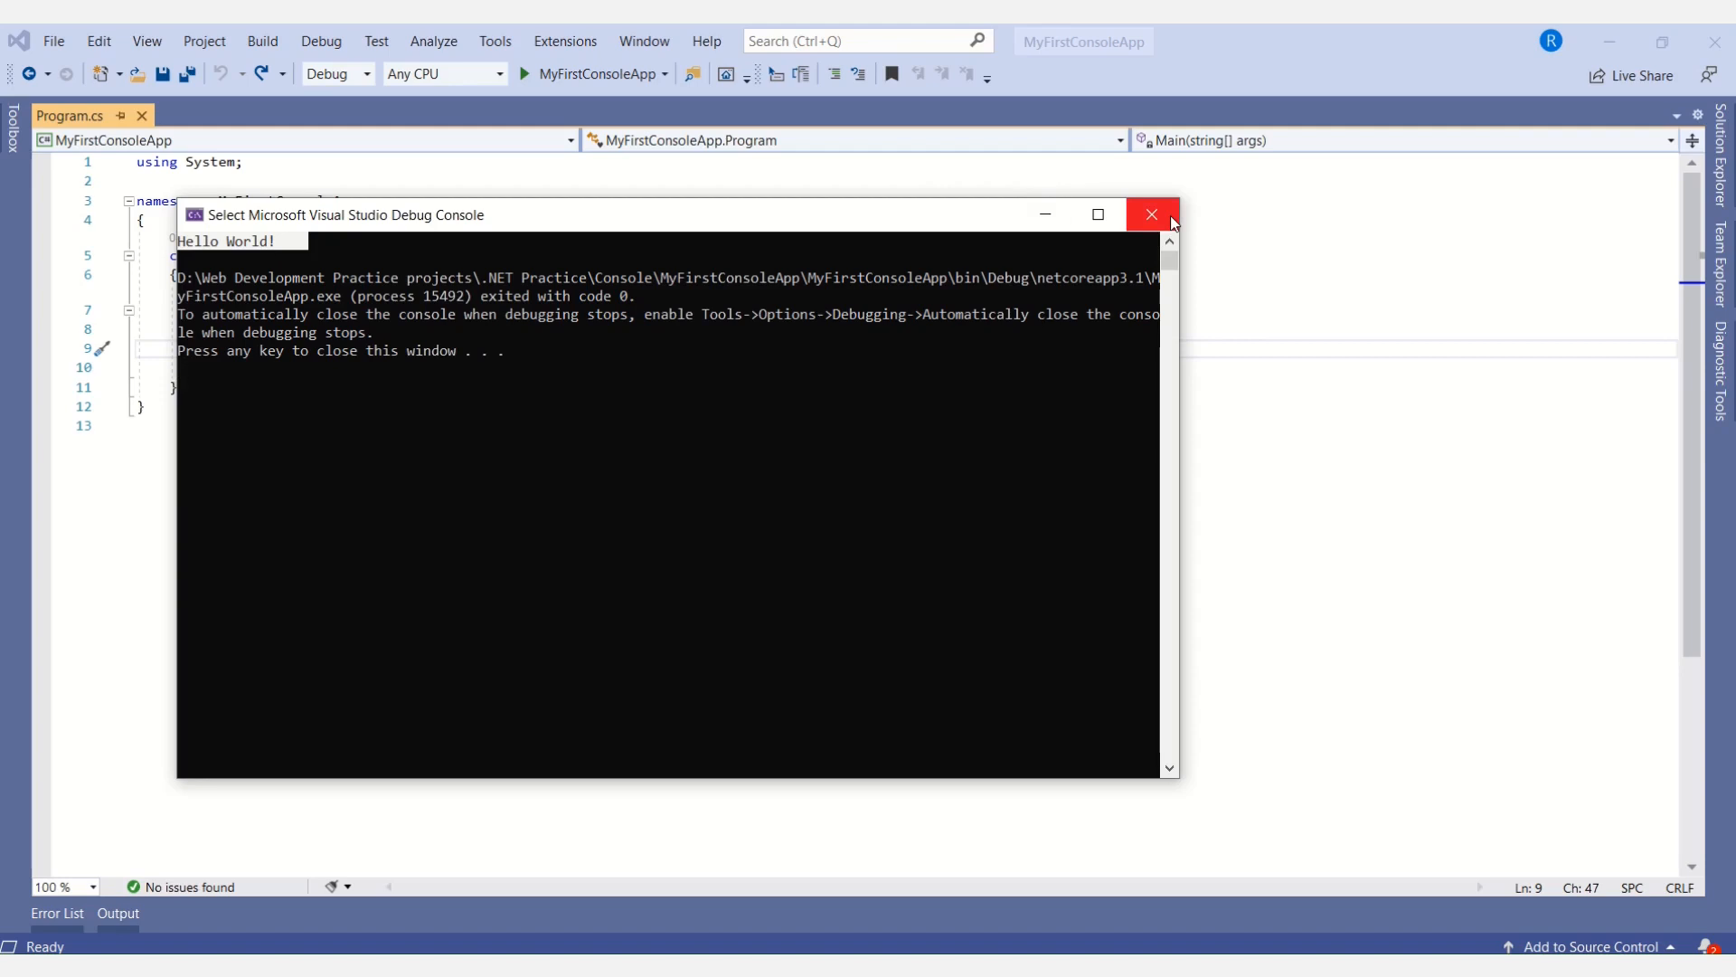
click(1151, 214)
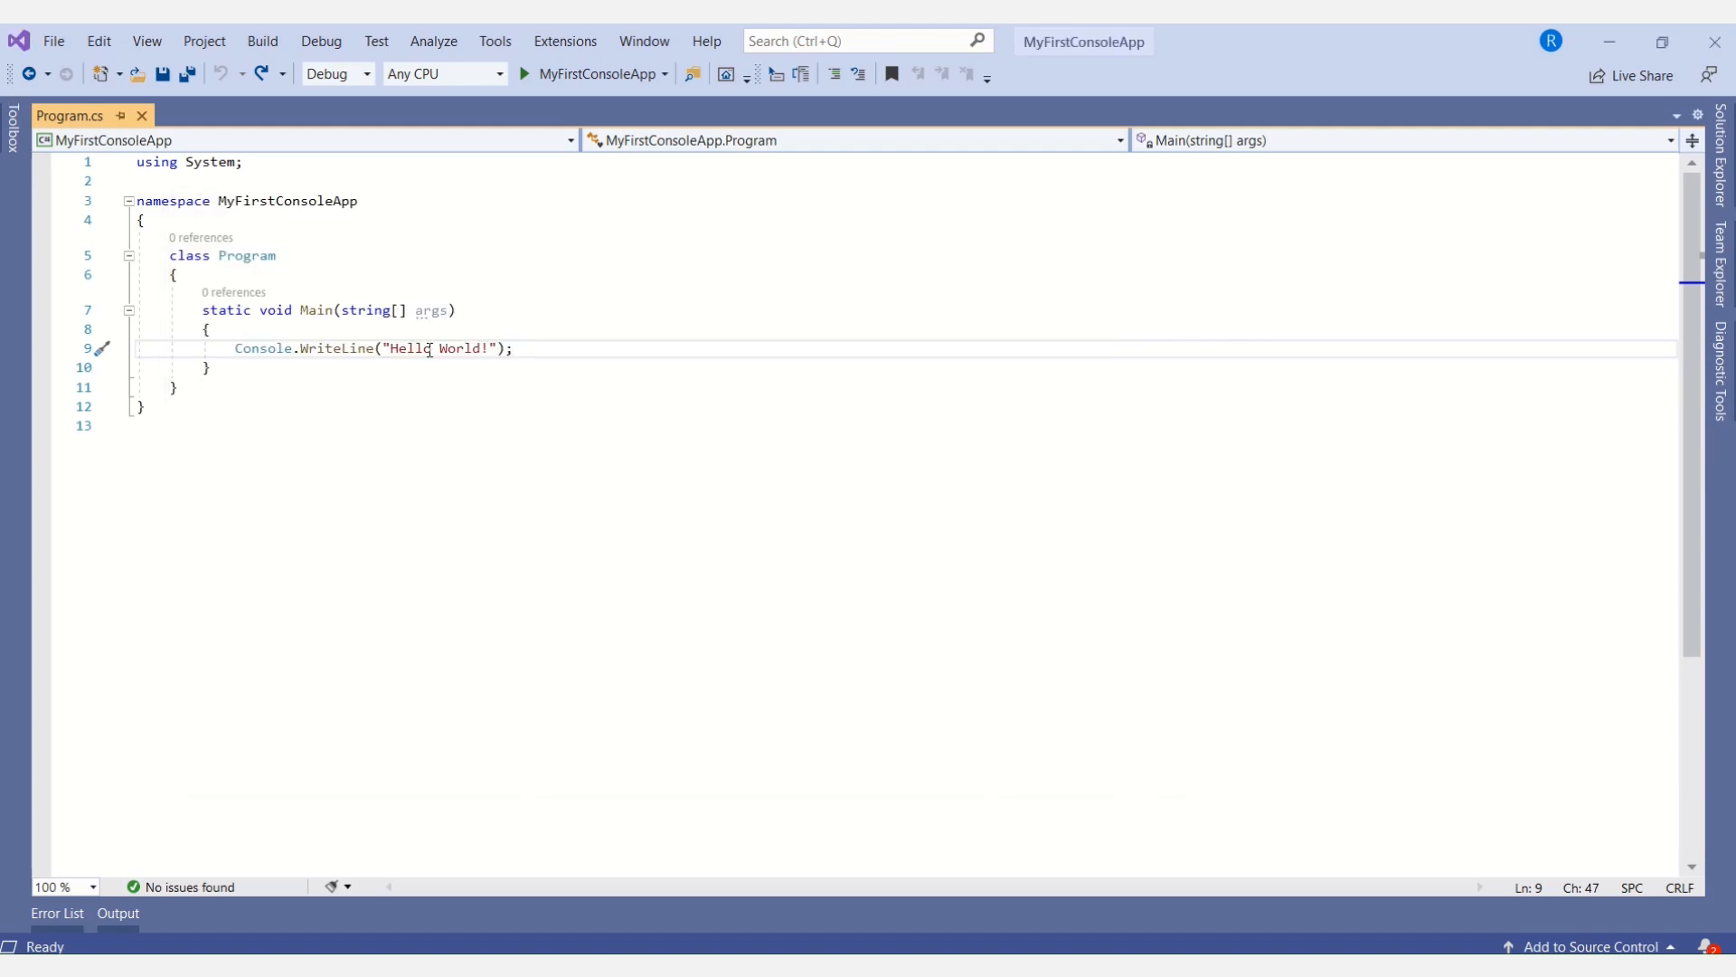
mouse_move(426, 347)
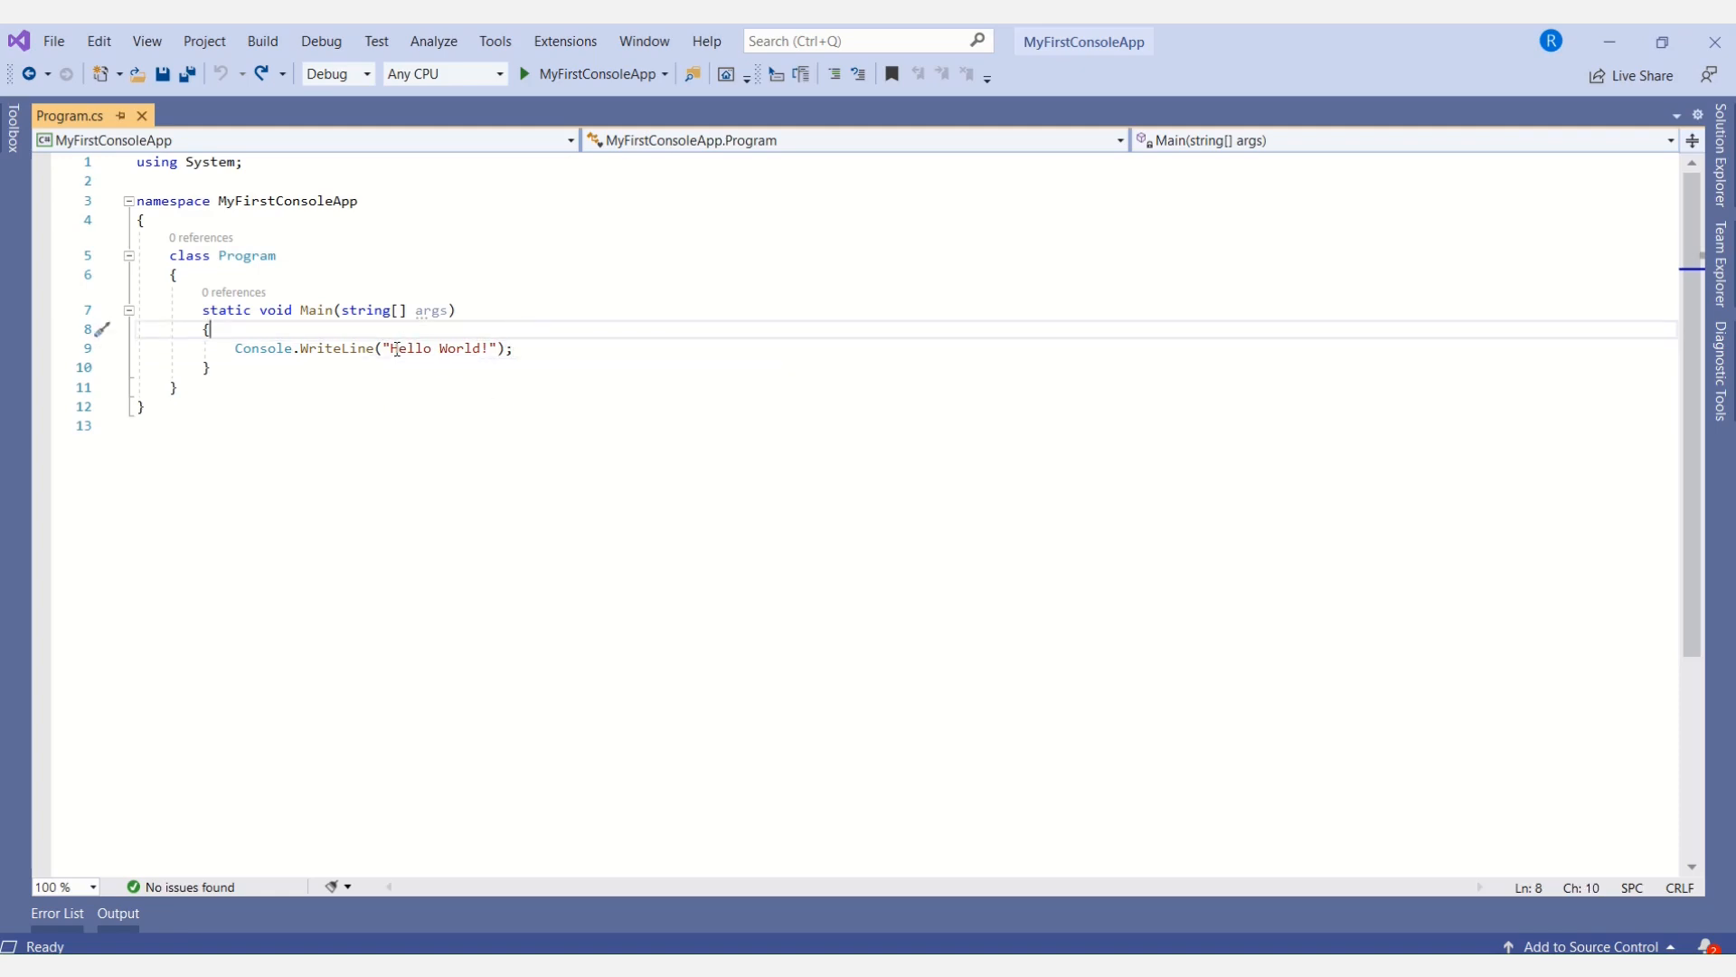
- Replace Hello World! with 'Hi.. This is my first console application' and save Program.cs
double_click(430, 347)
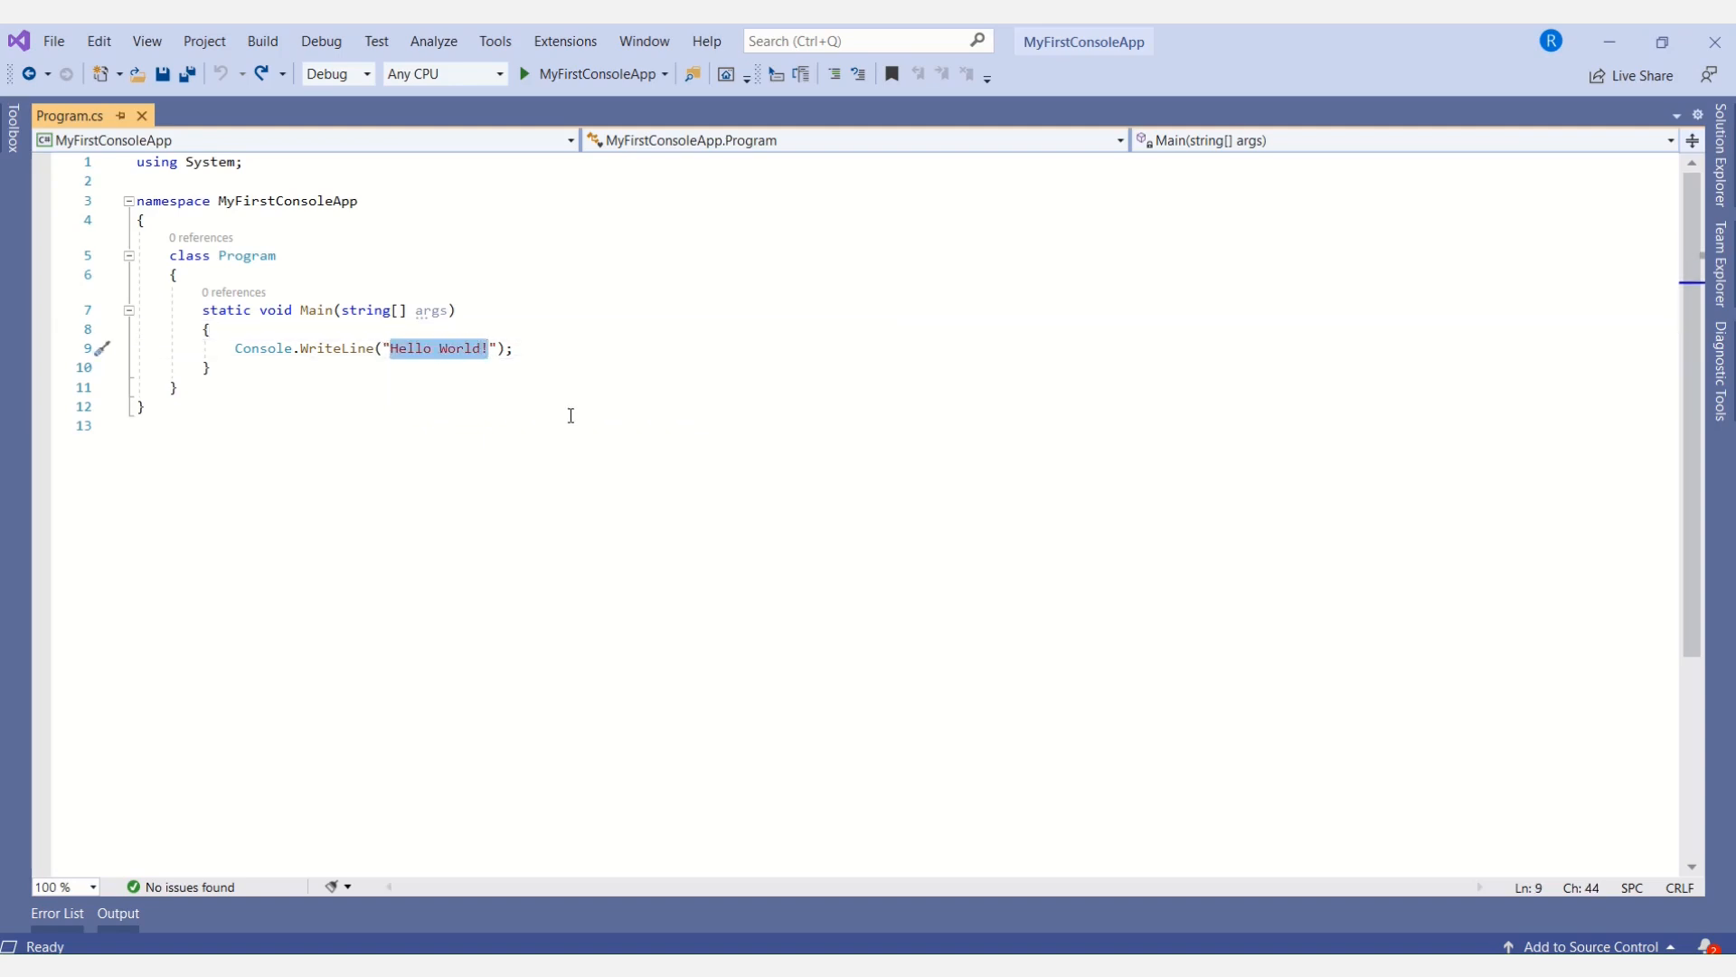
text(Hi..)
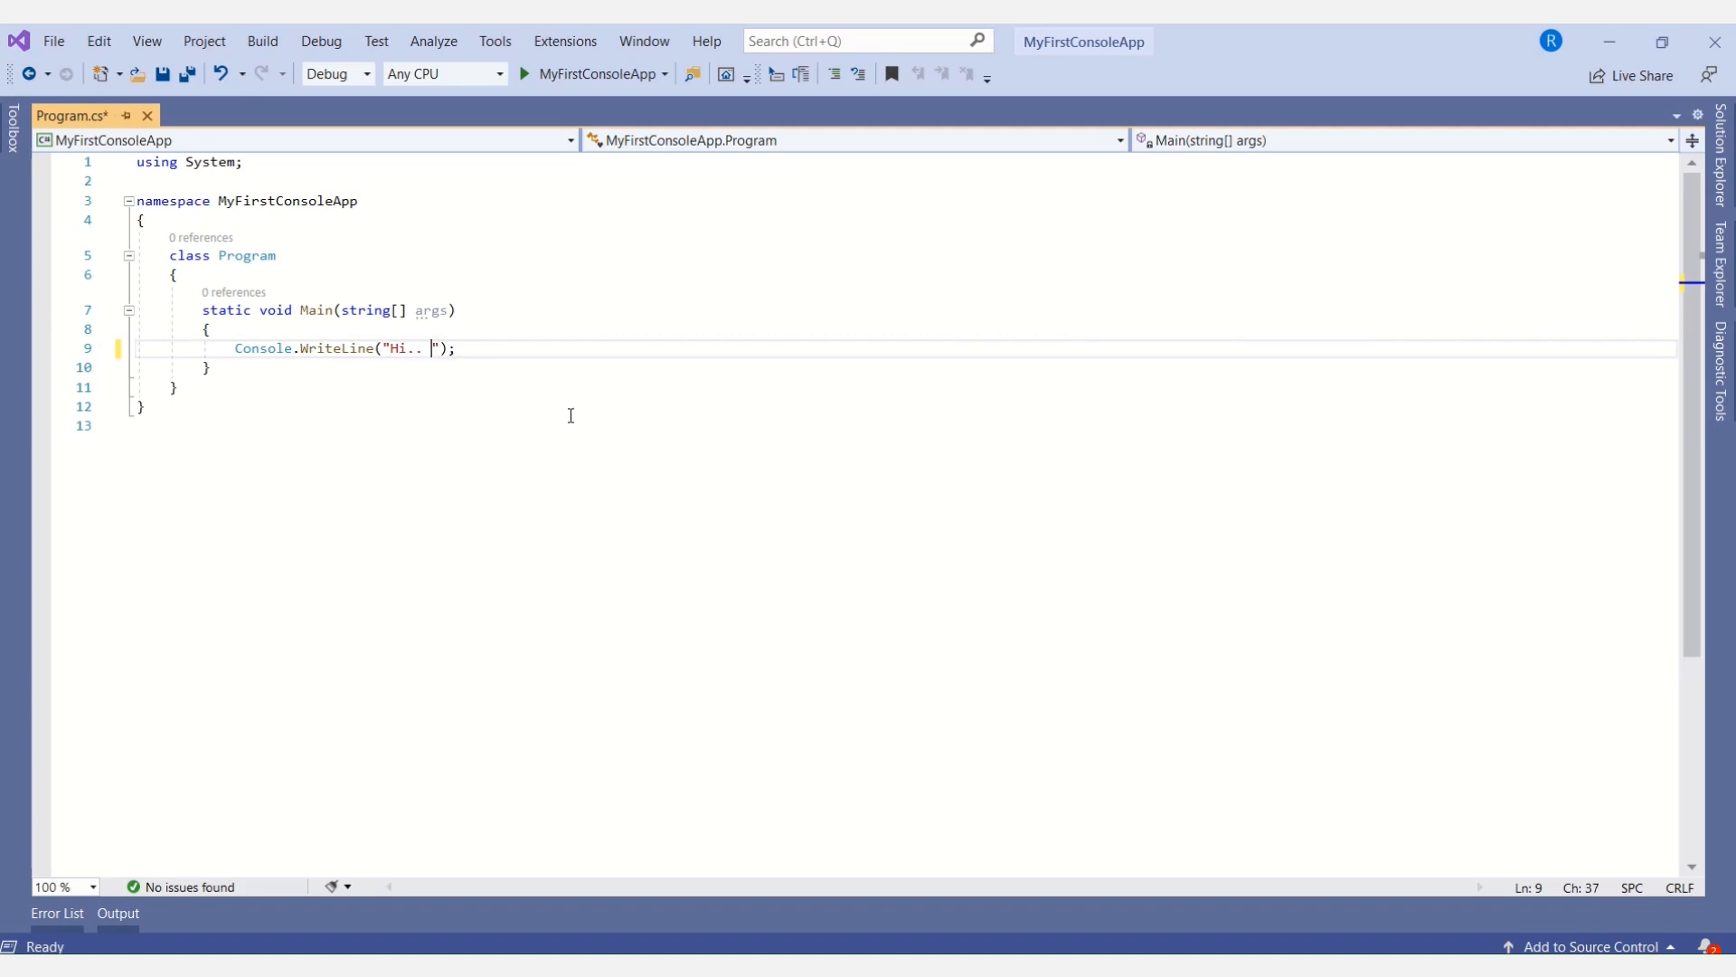
text(This is m)
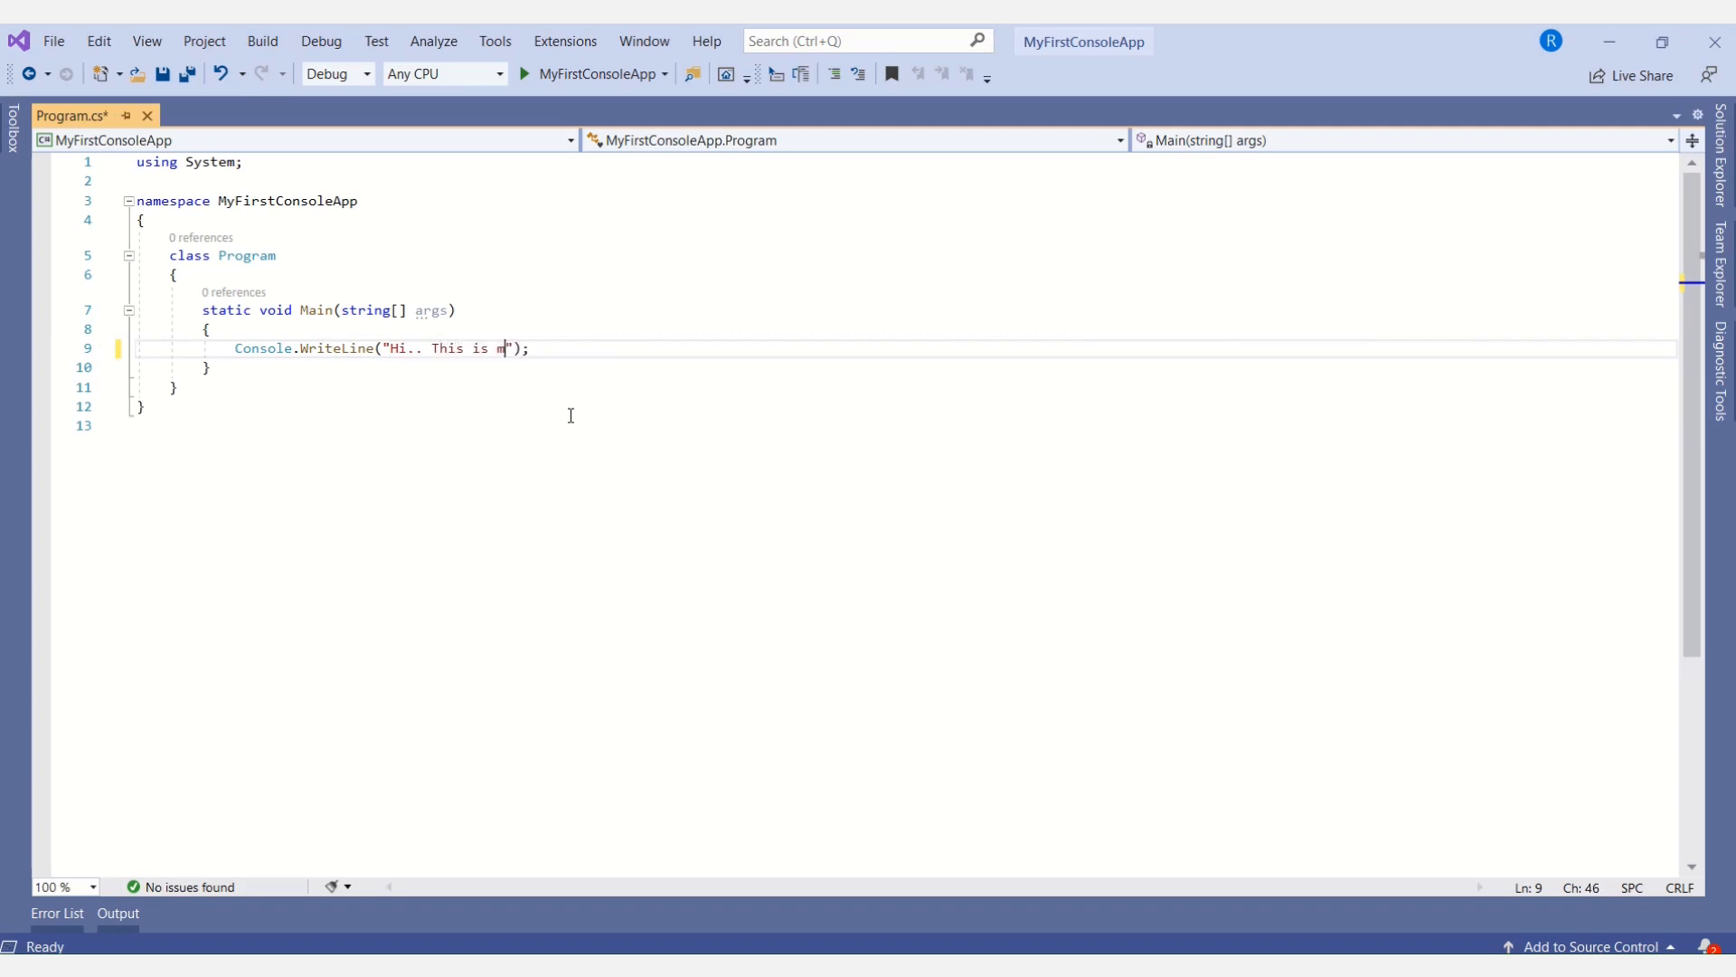
text(y first con)
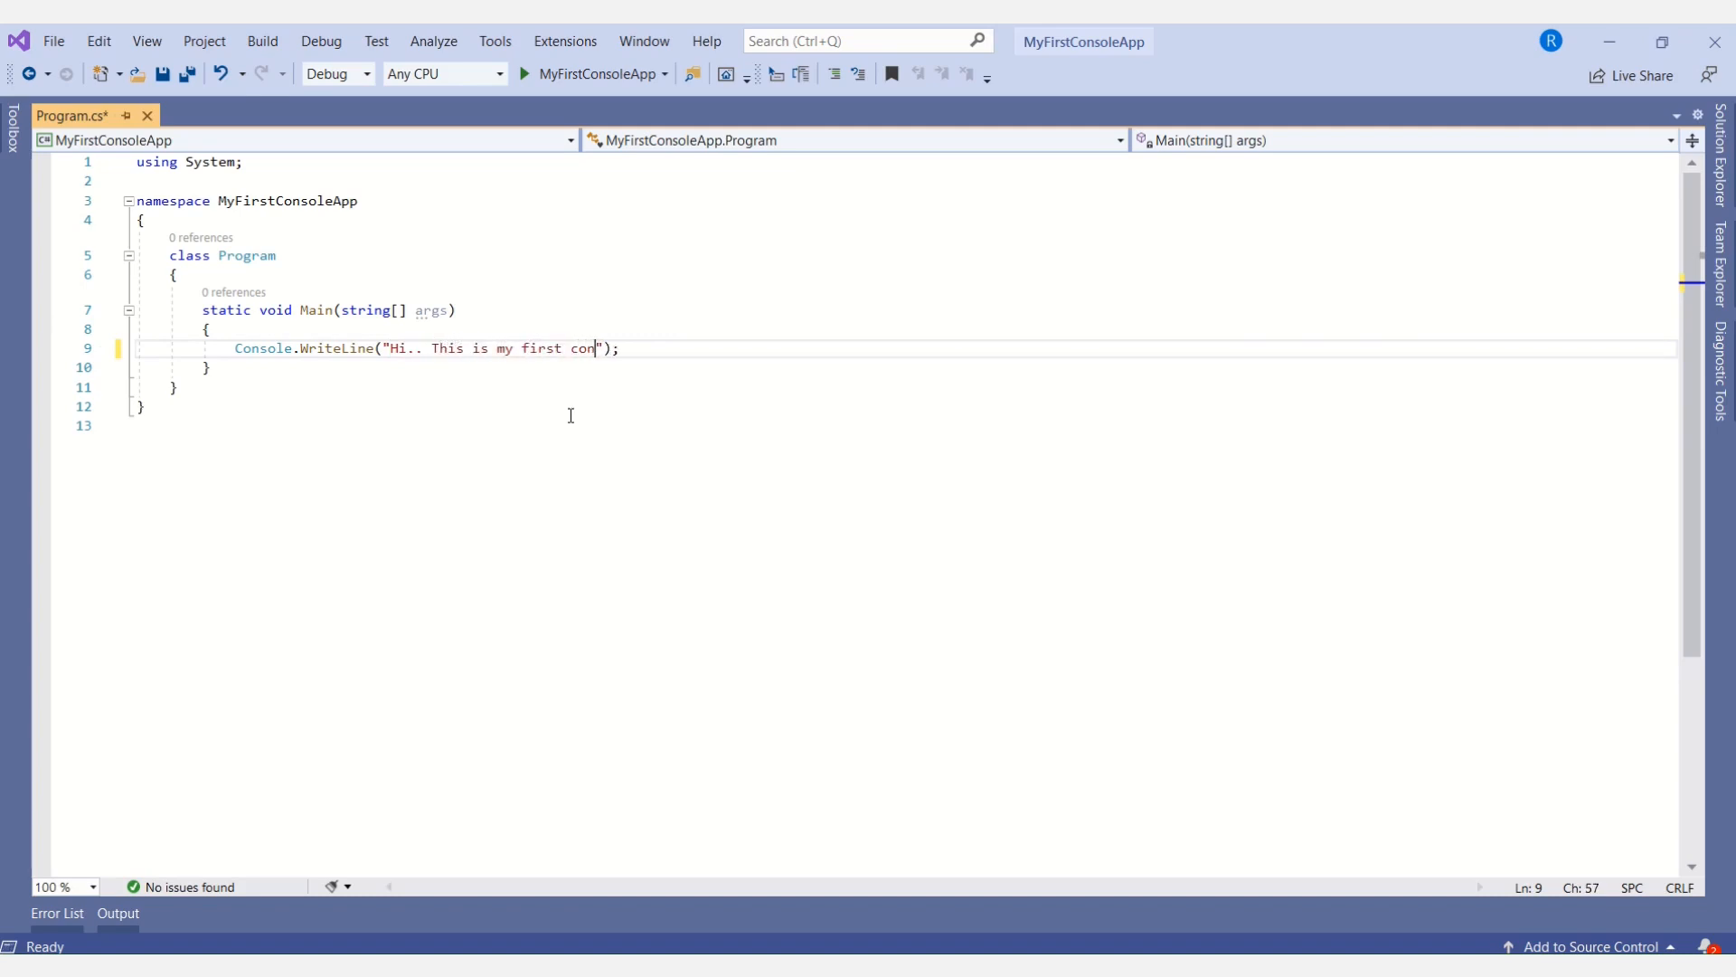
text(sole applica)
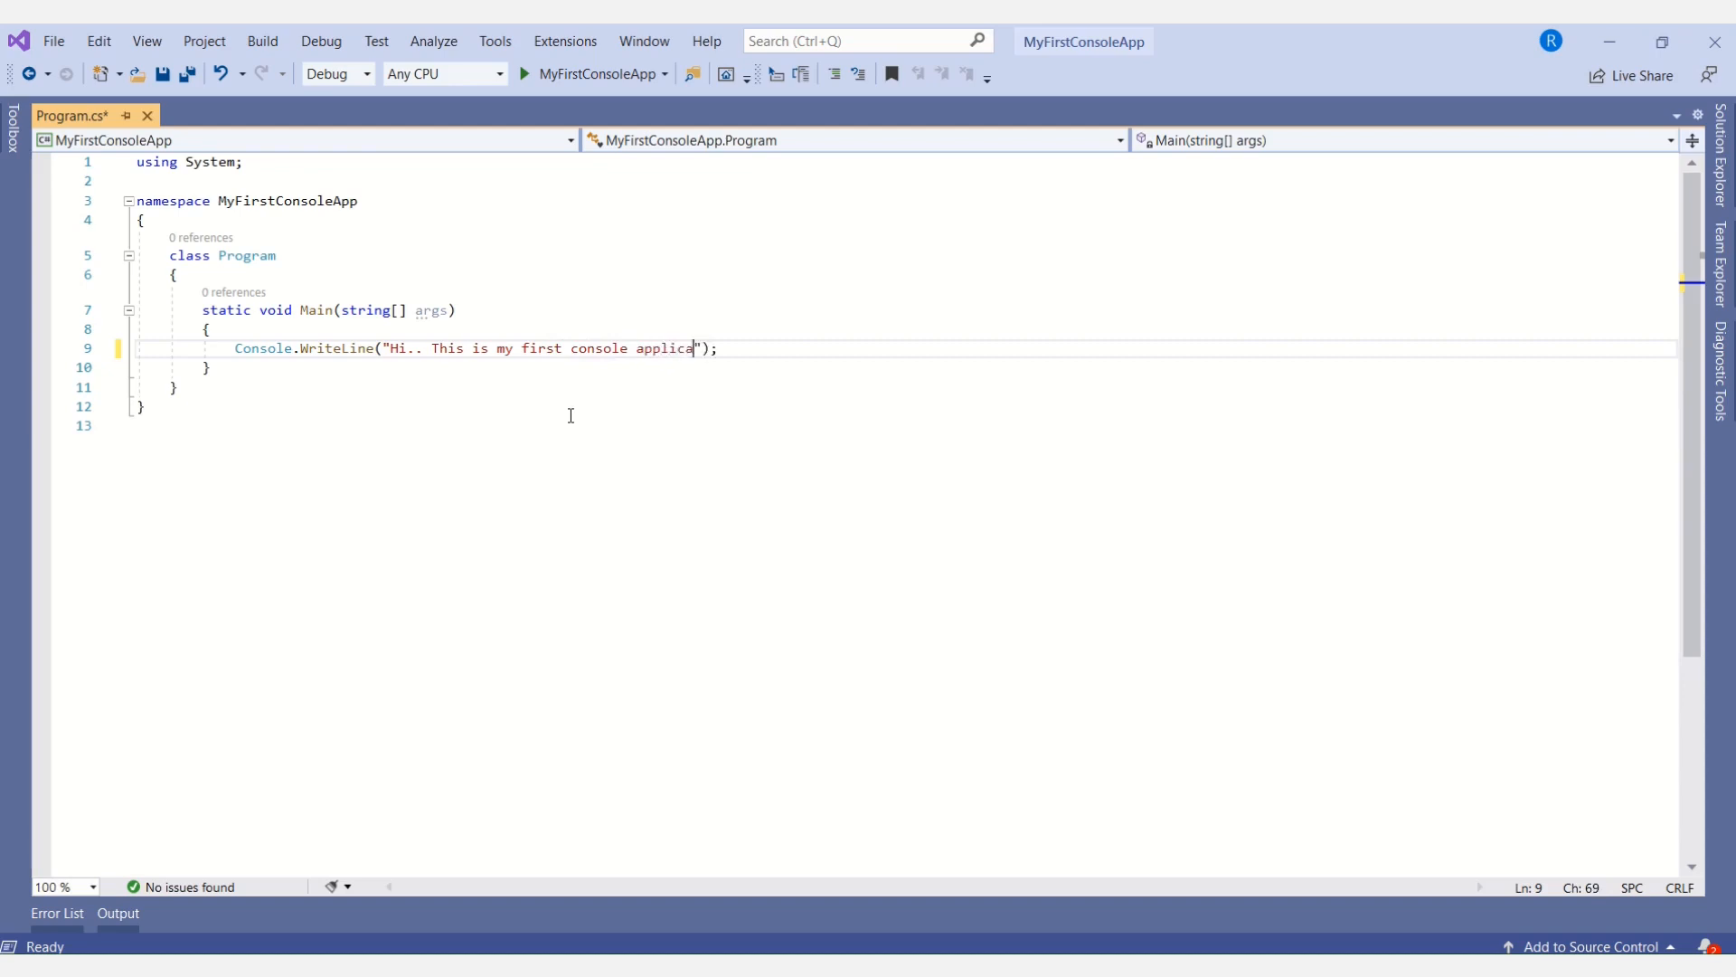
text(tion)
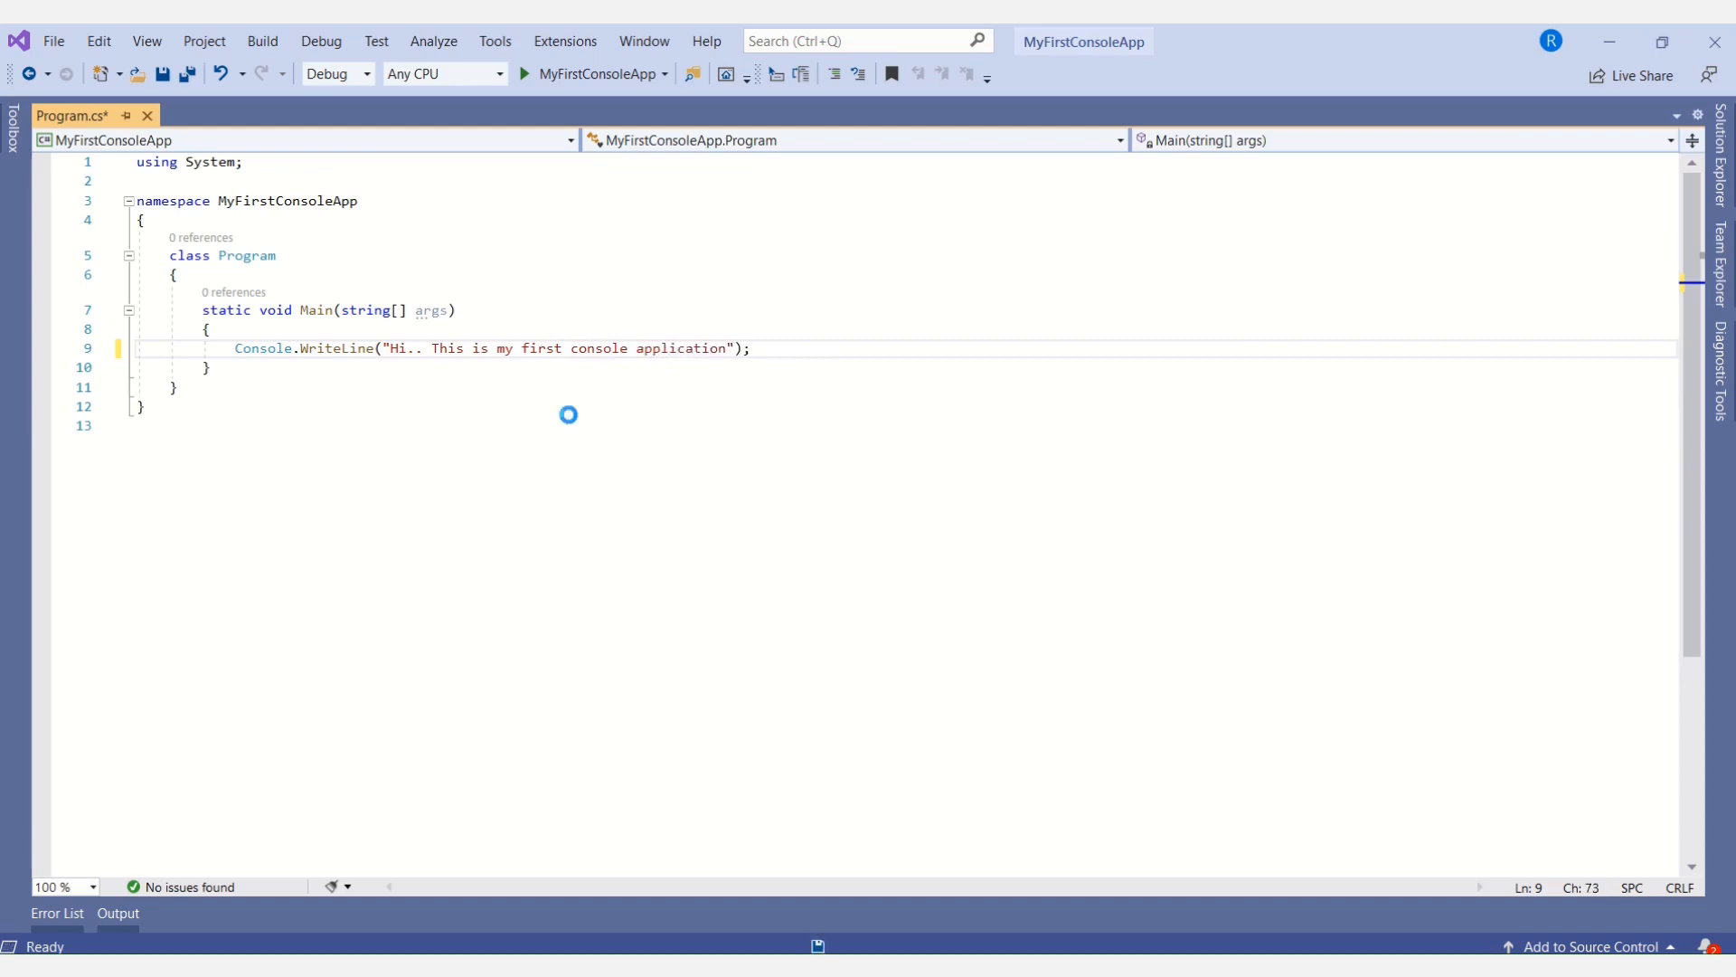
key(ctrl+s)
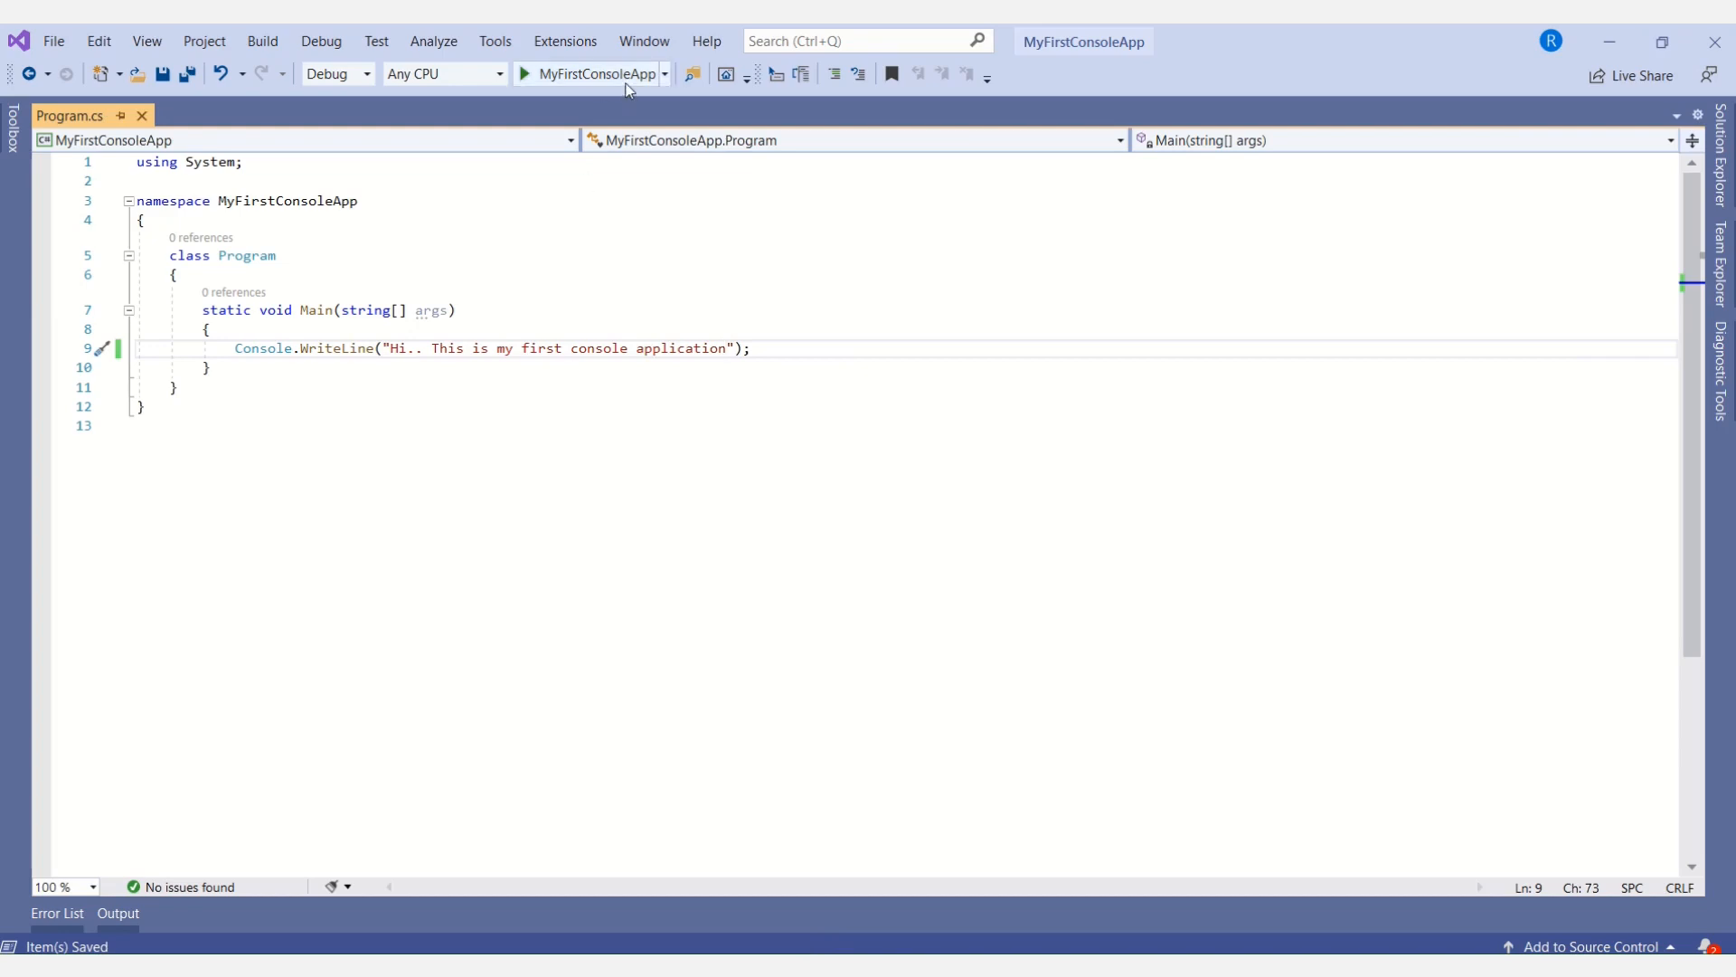
- Run MyFirstConsoleApp to print the new message in the debug console
click(591, 74)
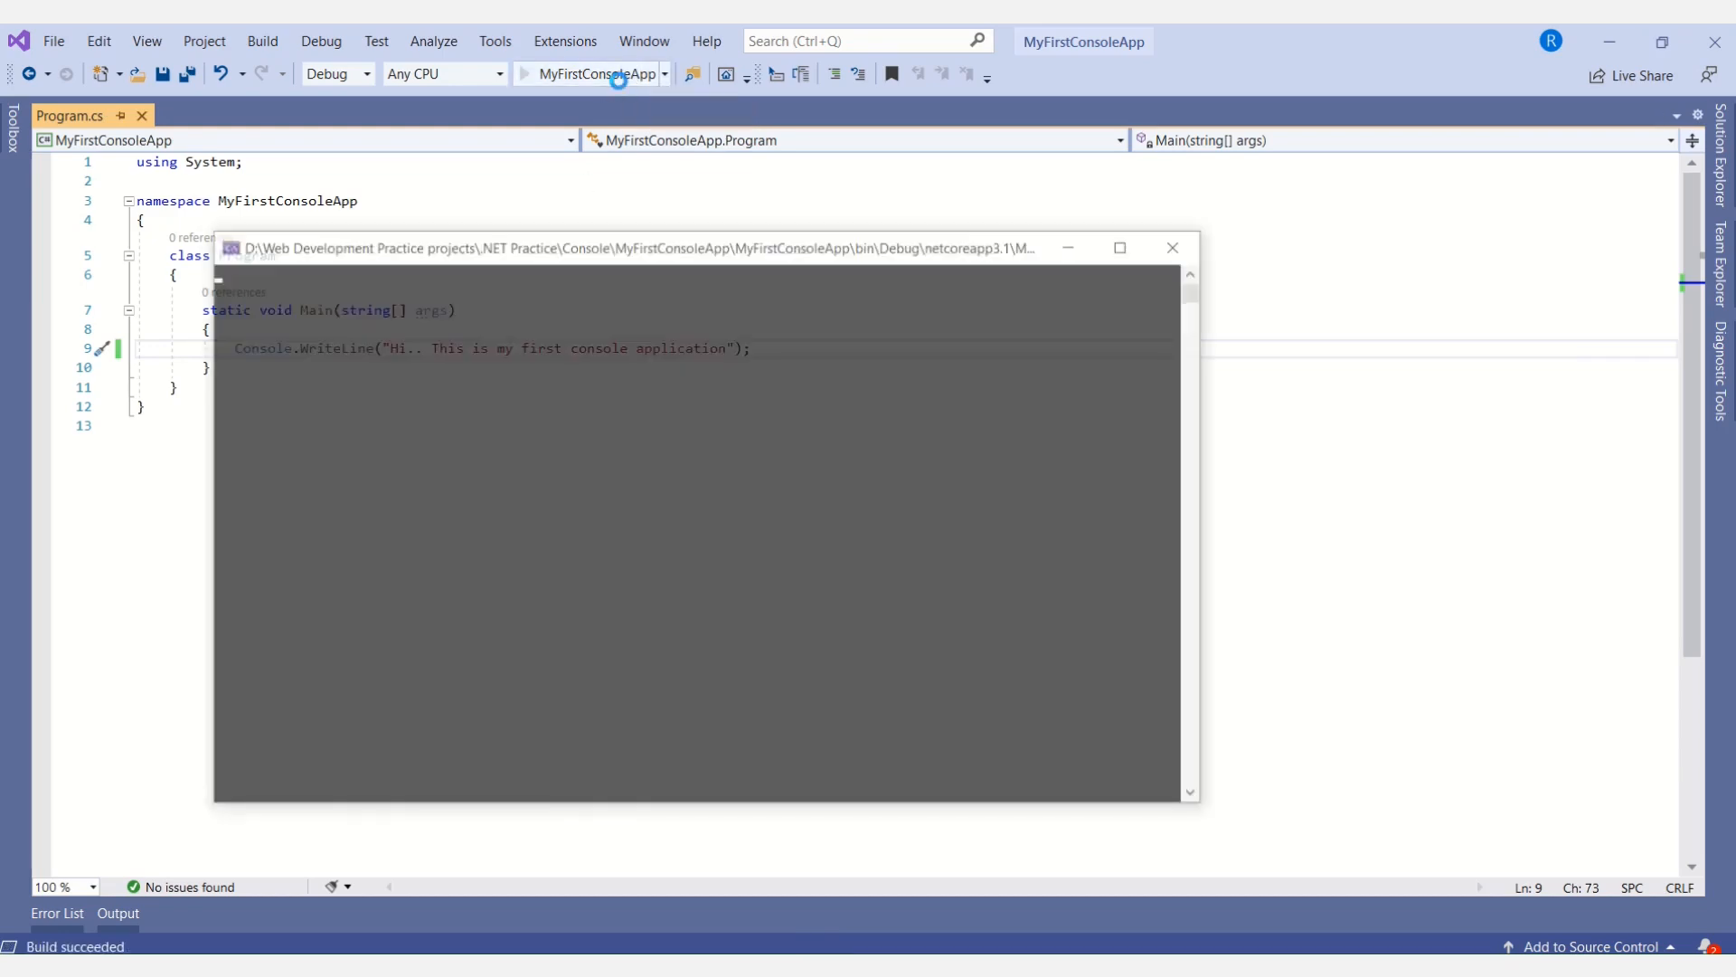
click(524, 74)
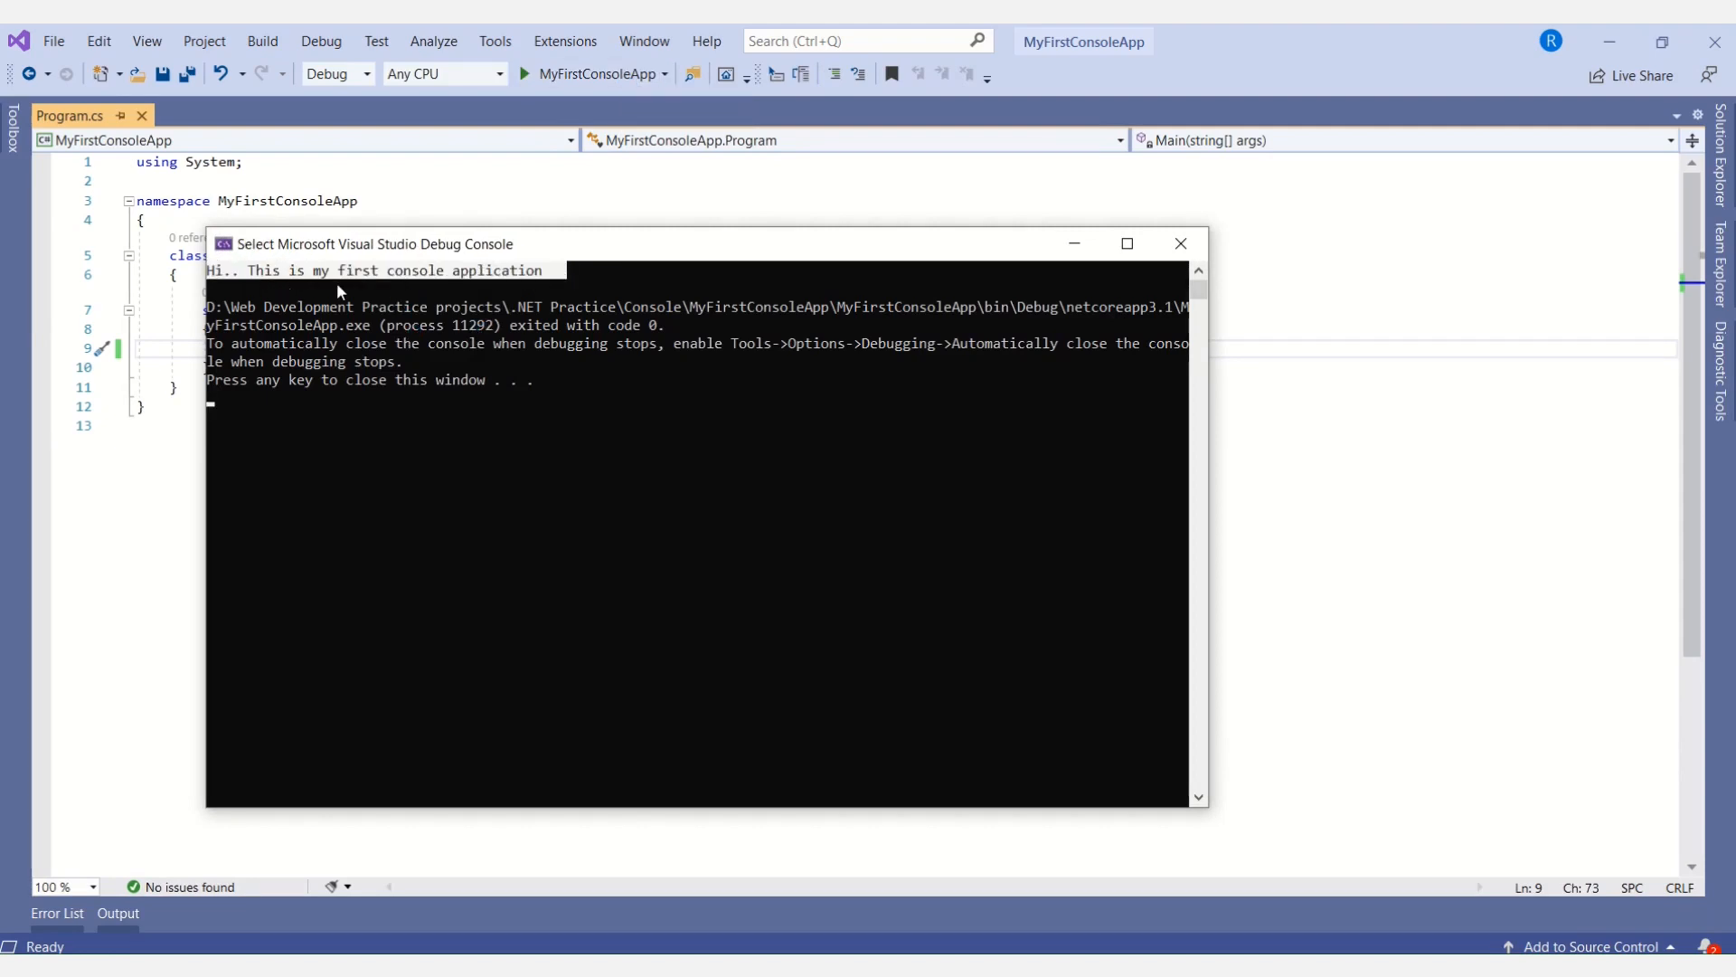
mouse_move(420, 288)
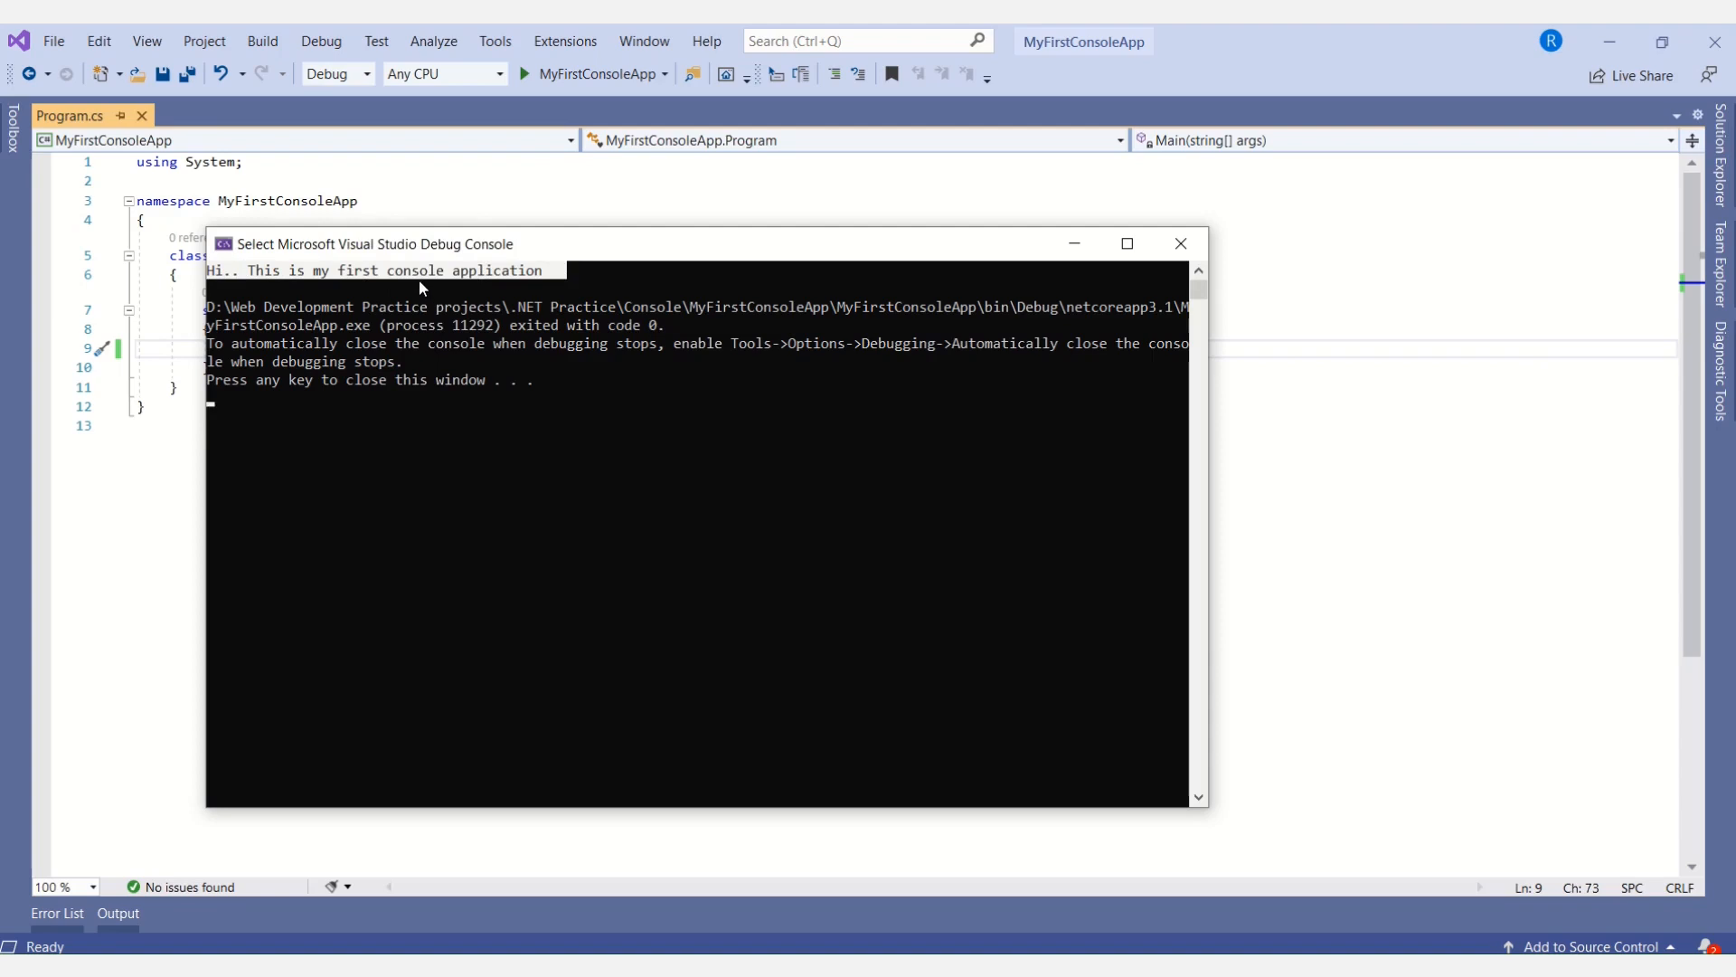